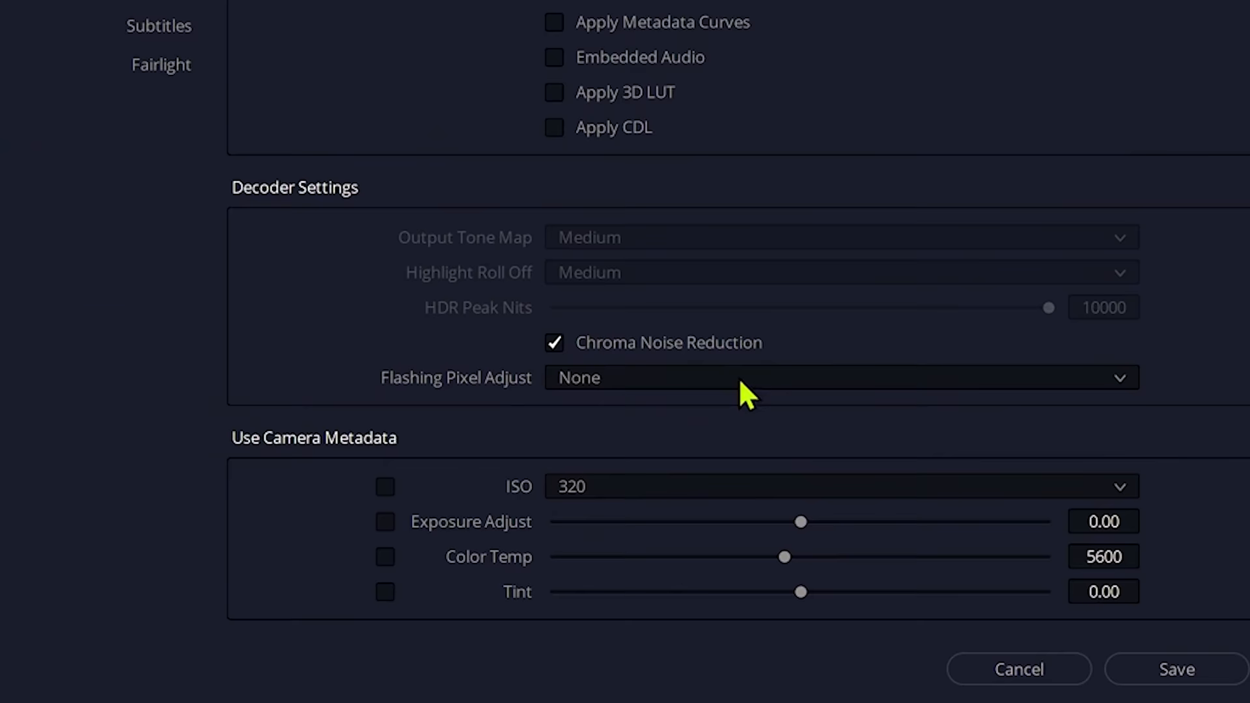
- Interpret the FxsTutorial bin's B001 clips at 23.976 fps, keeping flashing pixel adjustment at None
{"action": "left_click", "coordinate": [837, 377]}
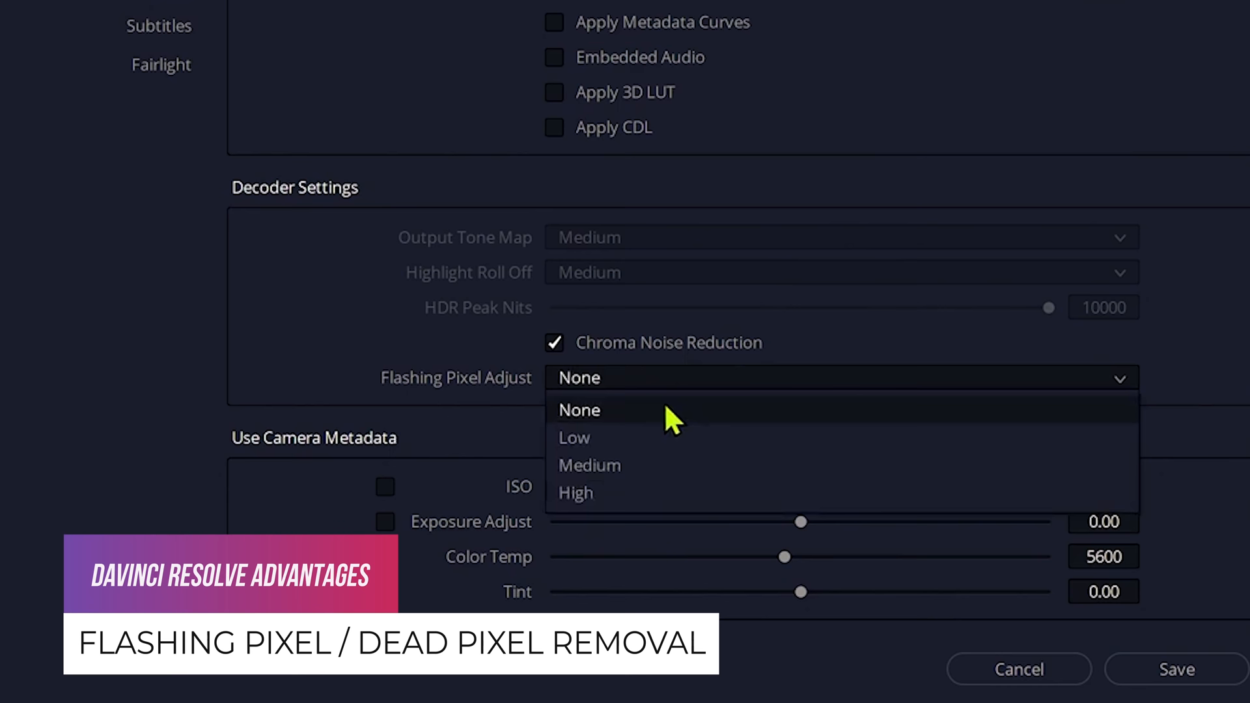
{"action": "left_click", "coordinate": [590, 466]}
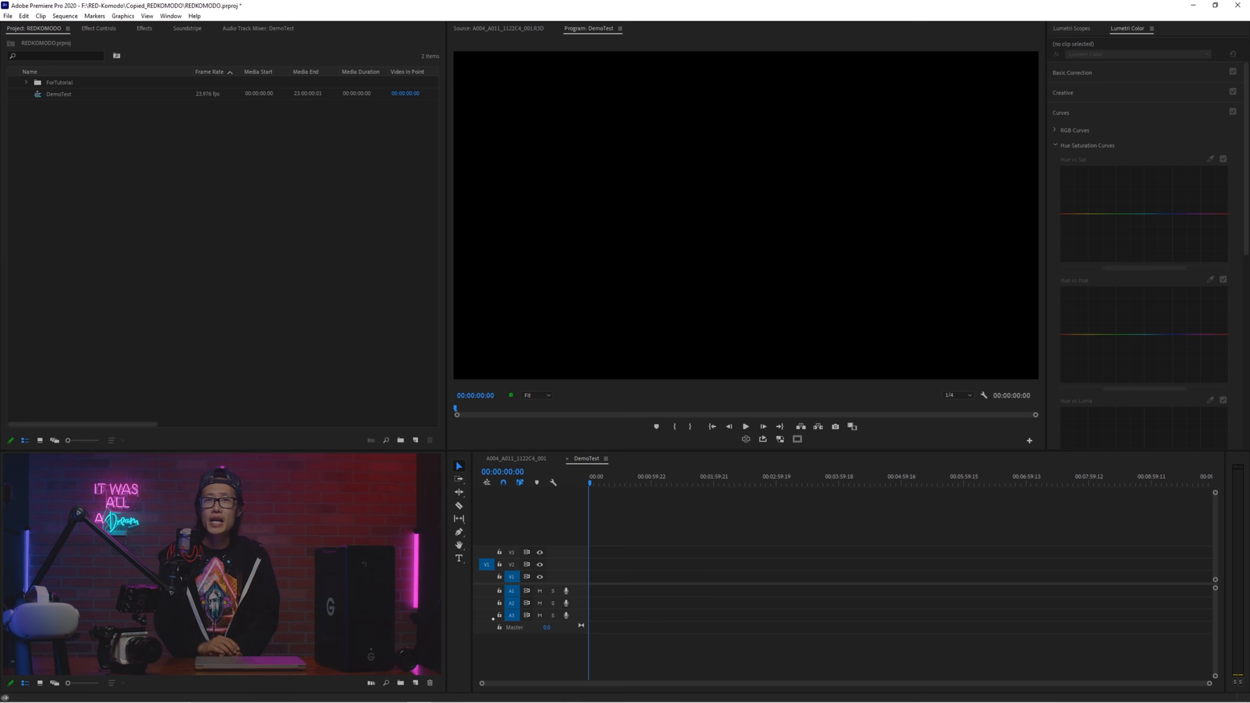
{"action": "double_click", "coordinate": [59, 82]}
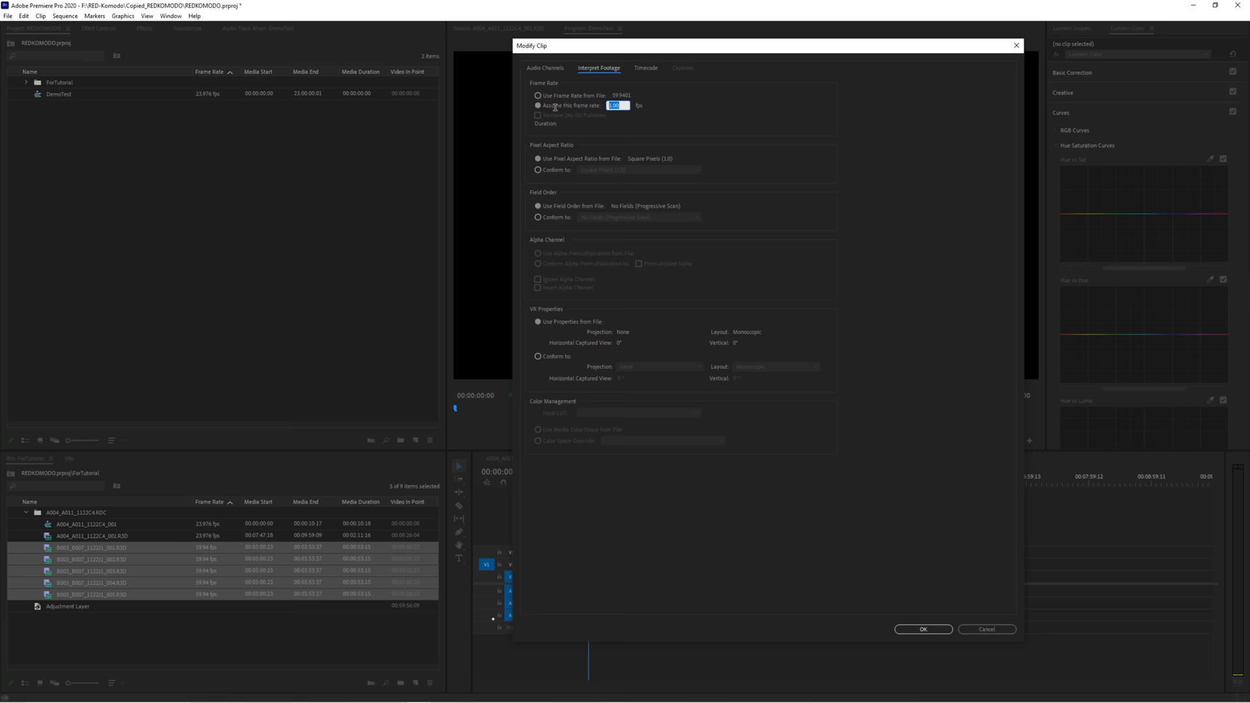
{"action": "left_click", "coordinate": [922, 629]}
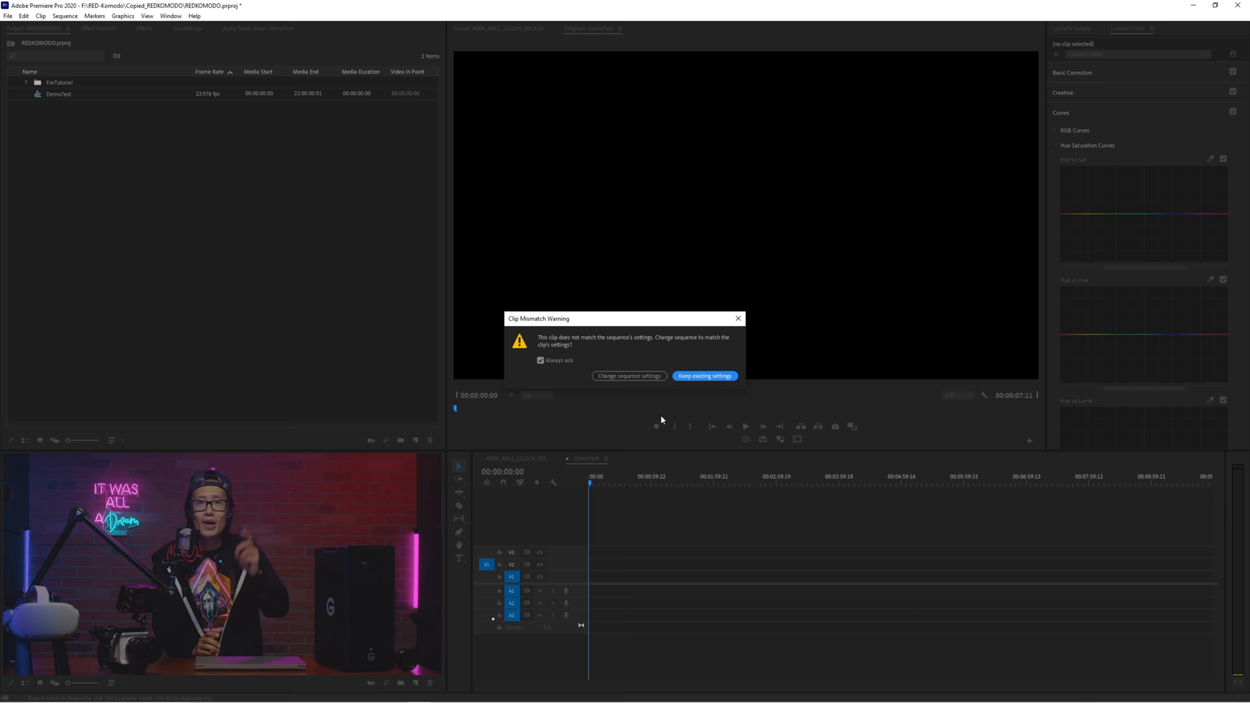
- Resolve the clip mismatch warning so A004_A011_1122C4_001 gets its own matching sequence
{"action": "left_click", "coordinate": [703, 376]}
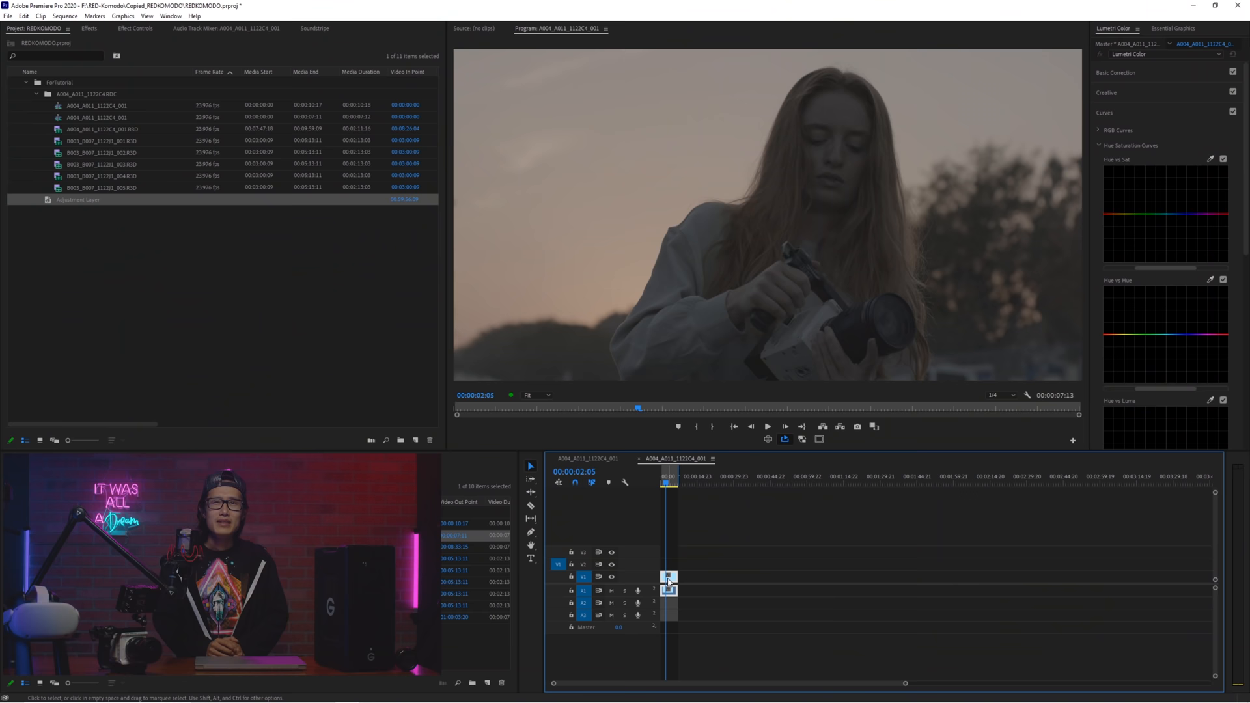
- Expand the A004 master clip's RED Source Settings and keep the IPP2 image pipeline
{"action": "left_click", "coordinate": [135, 28]}
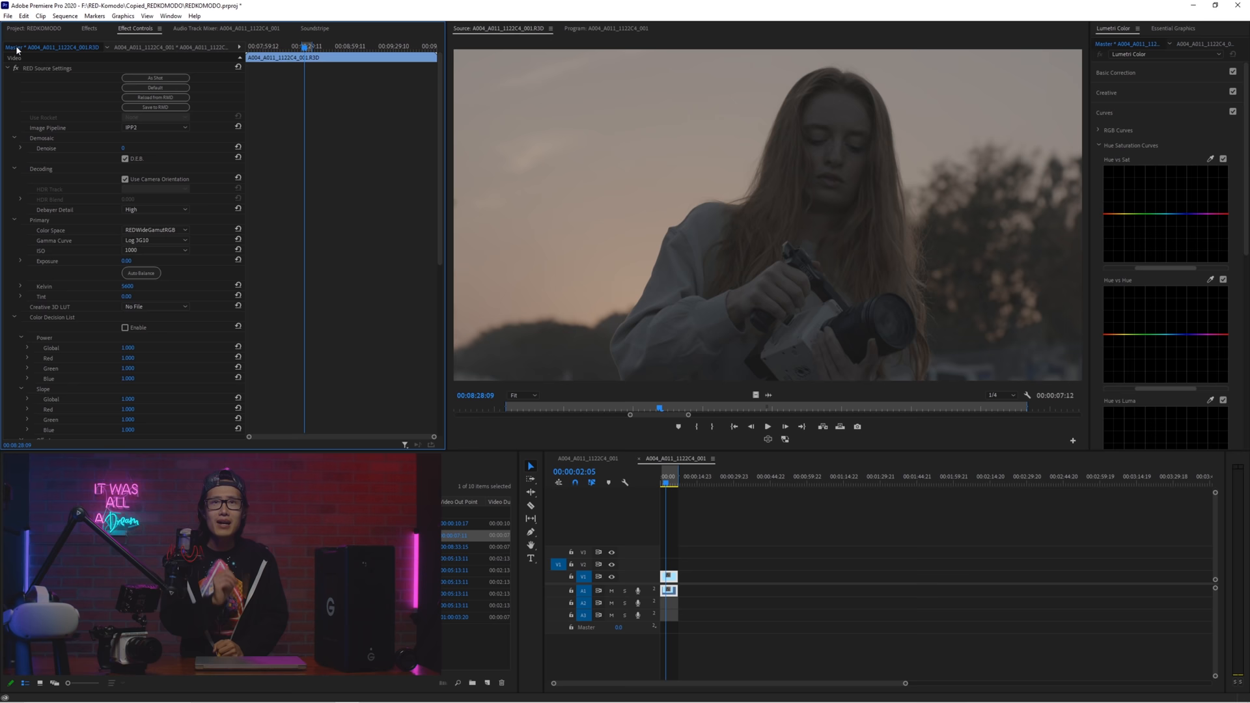
{"action": "left_click", "coordinate": [155, 128]}
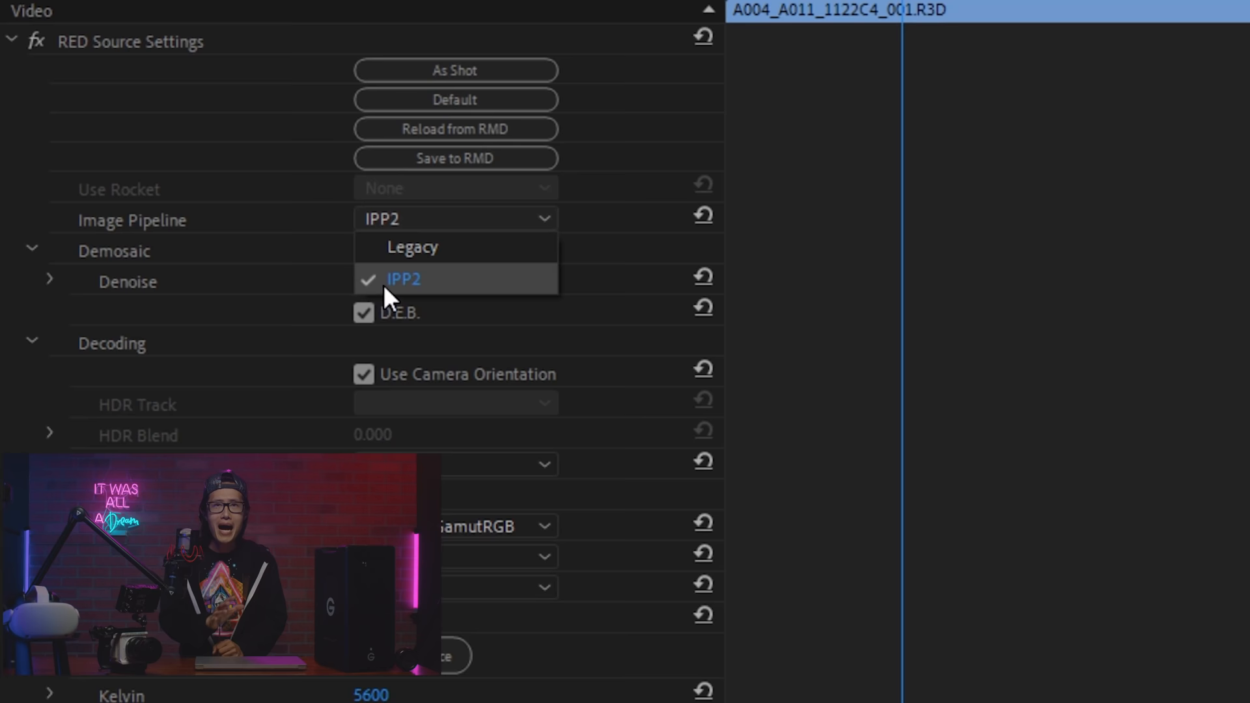
{"action": "left_click", "coordinate": [402, 279]}
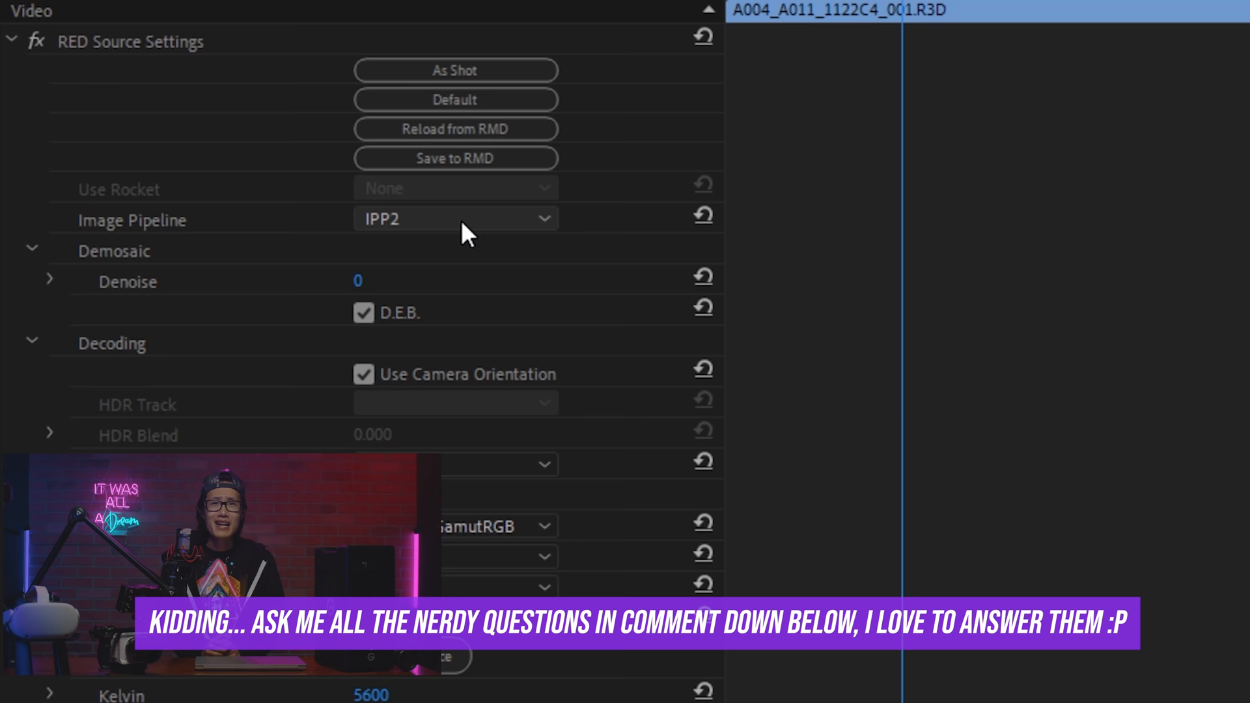
{"action": "left_click", "coordinate": [363, 312]}
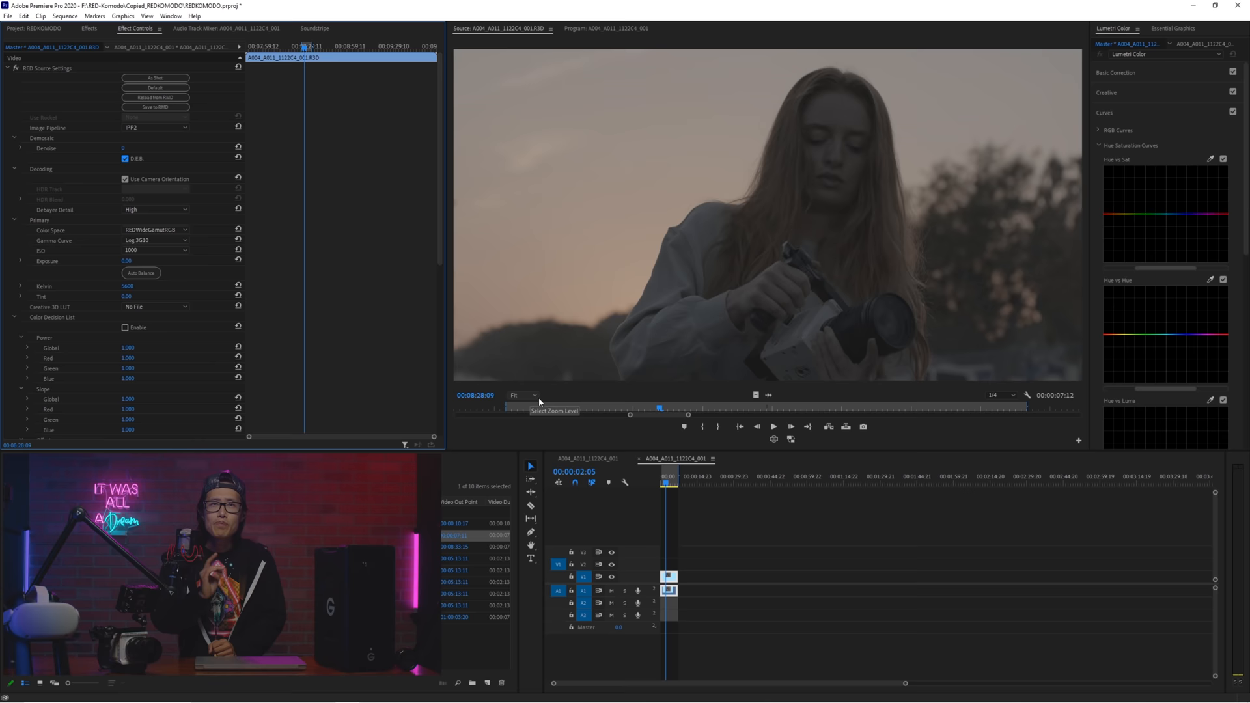
{"action": "left_click", "coordinate": [516, 394]}
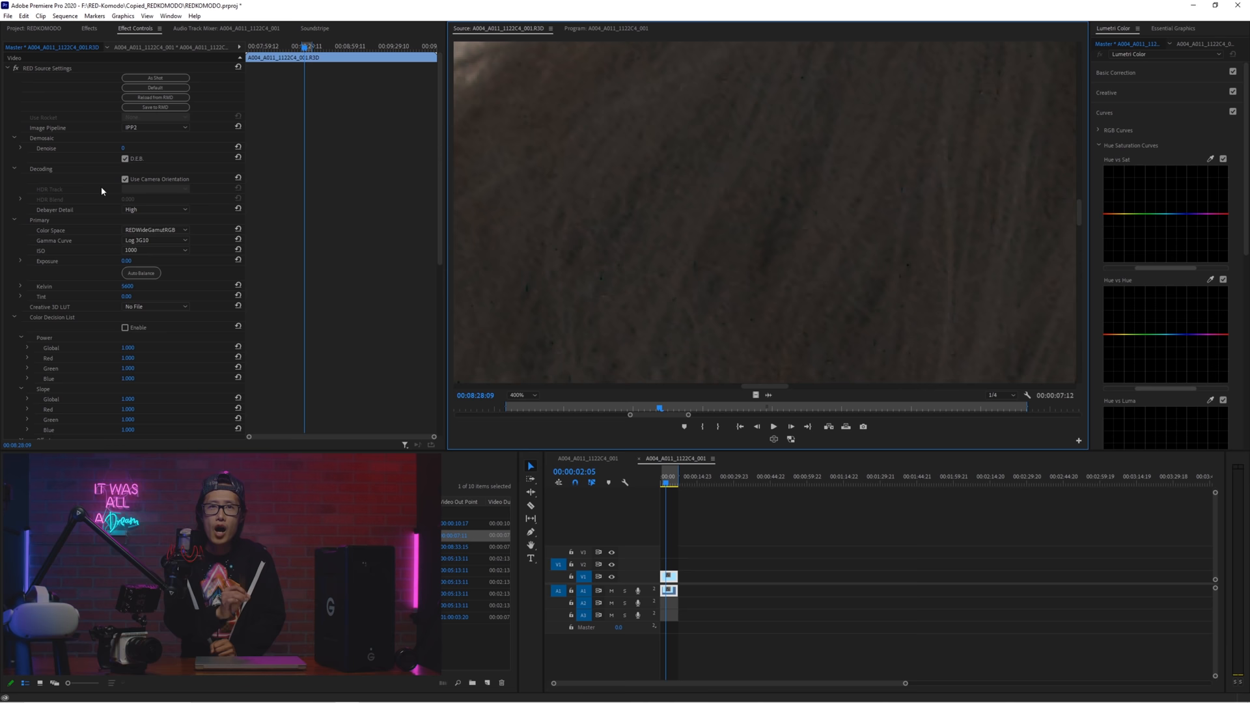
{"action": "left_click", "coordinate": [125, 157]}
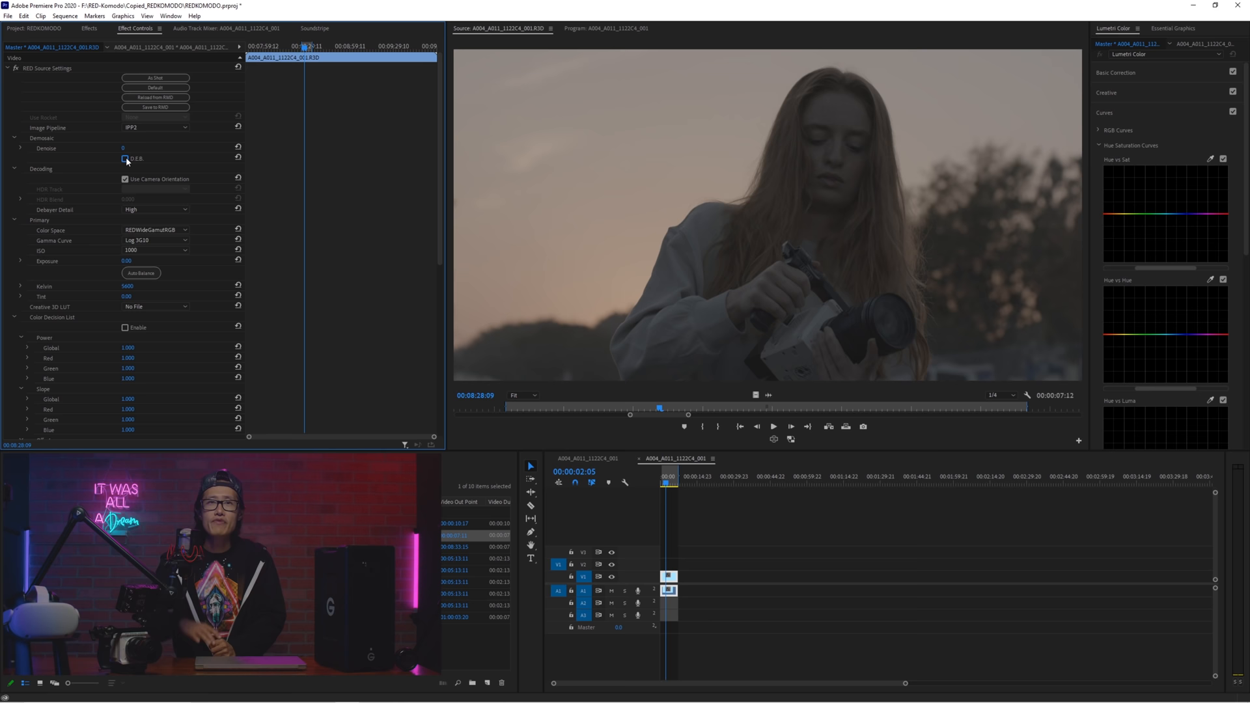
{"action": "left_click", "coordinate": [125, 158]}
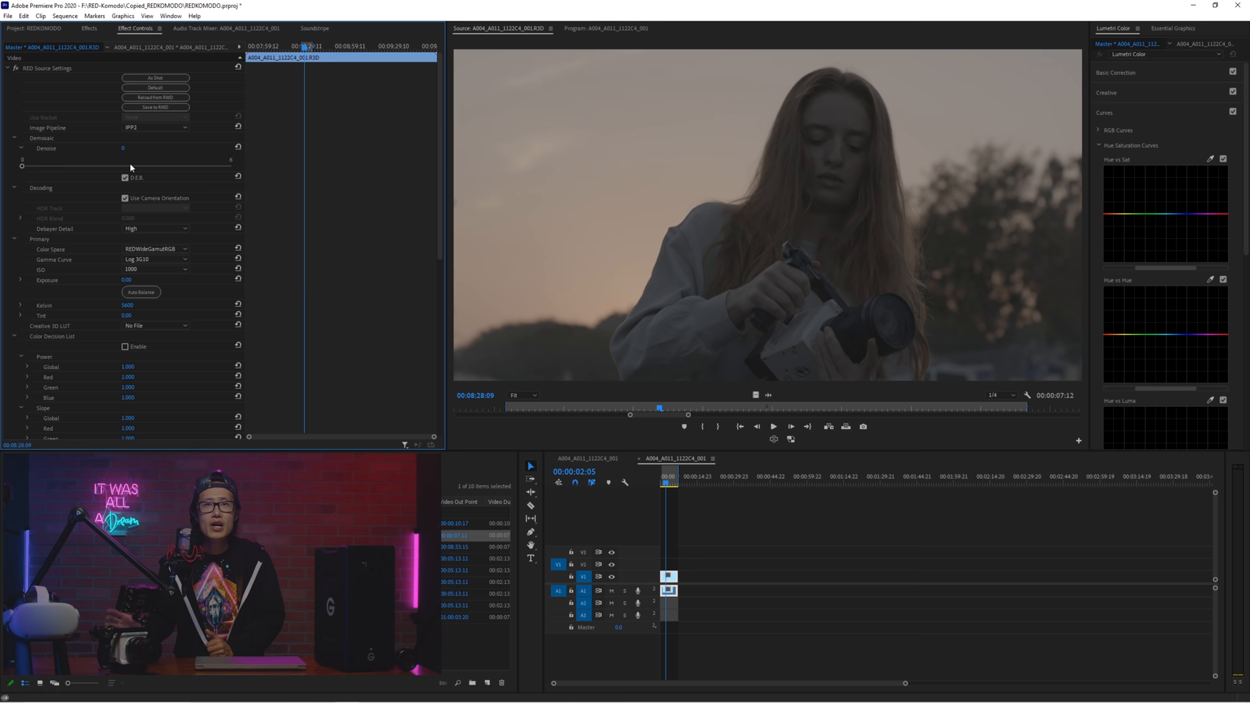
{"action": "mouse_move", "coordinate": [116, 213]}
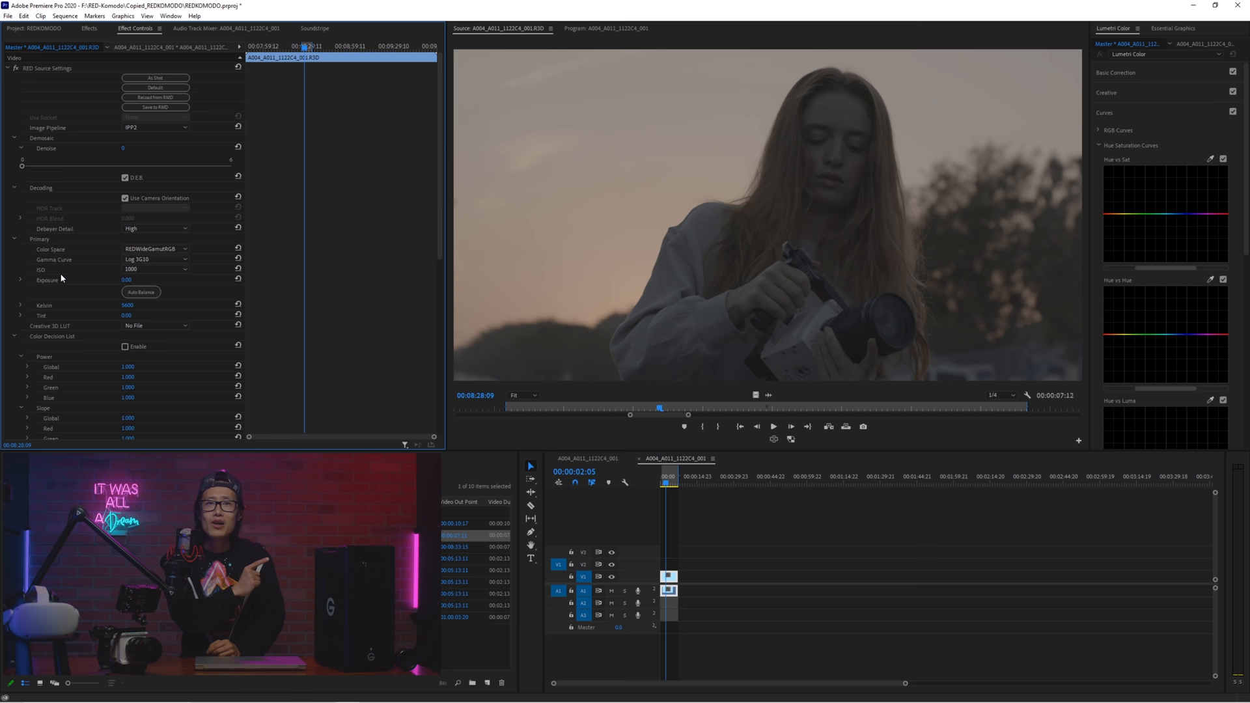
- Choose 640 from the RED clip's ISO dropdown
{"action": "left_click", "coordinate": [155, 269]}
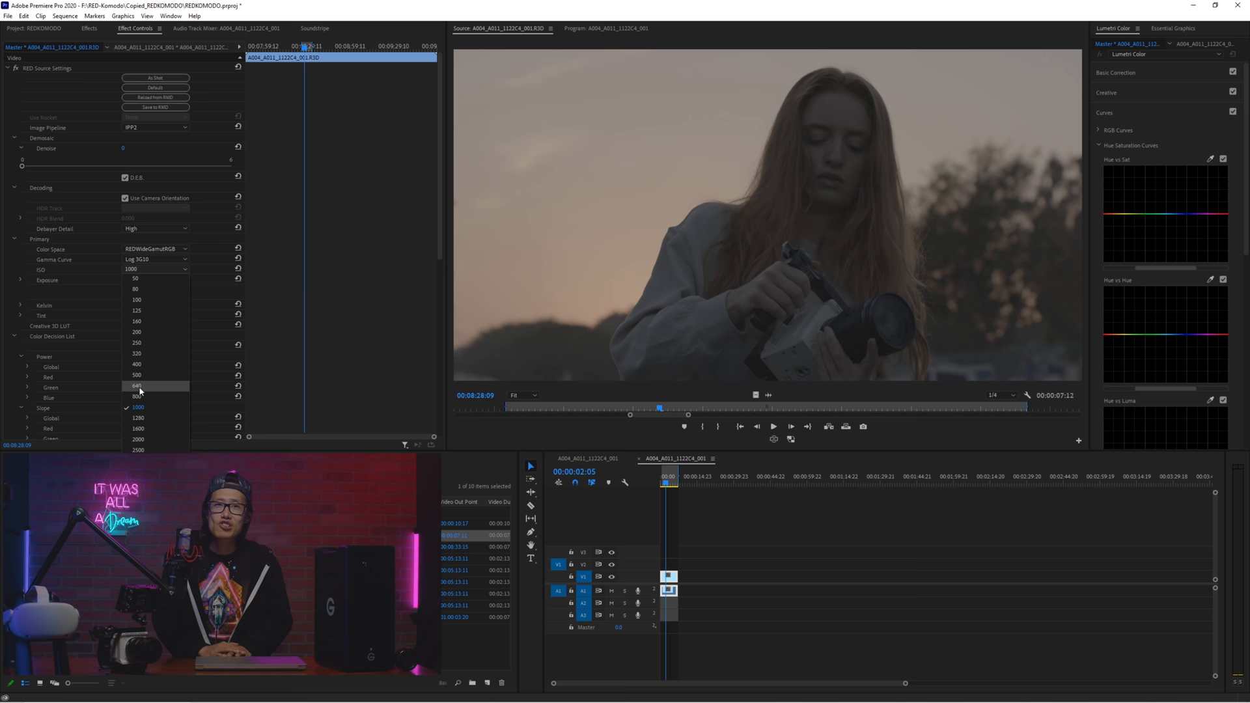
{"action": "left_click", "coordinate": [136, 386]}
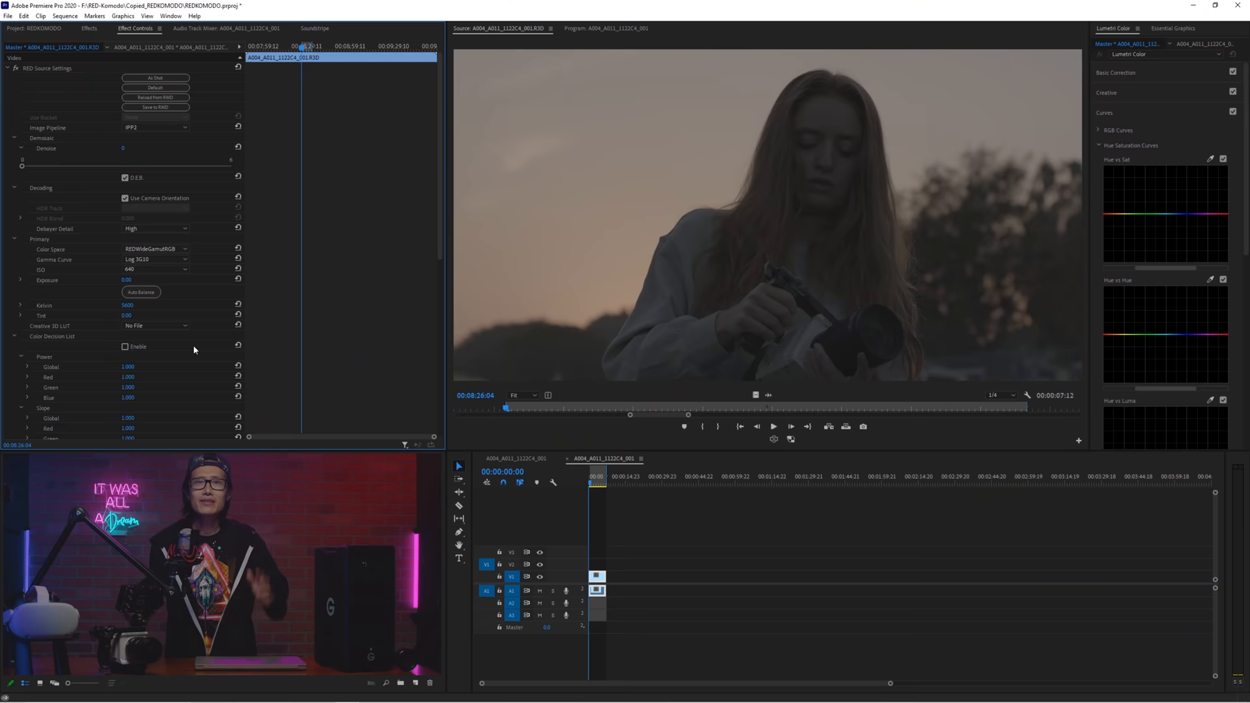
{"action": "scroll", "scroll_direction": "down", "scroll_amount": 3}
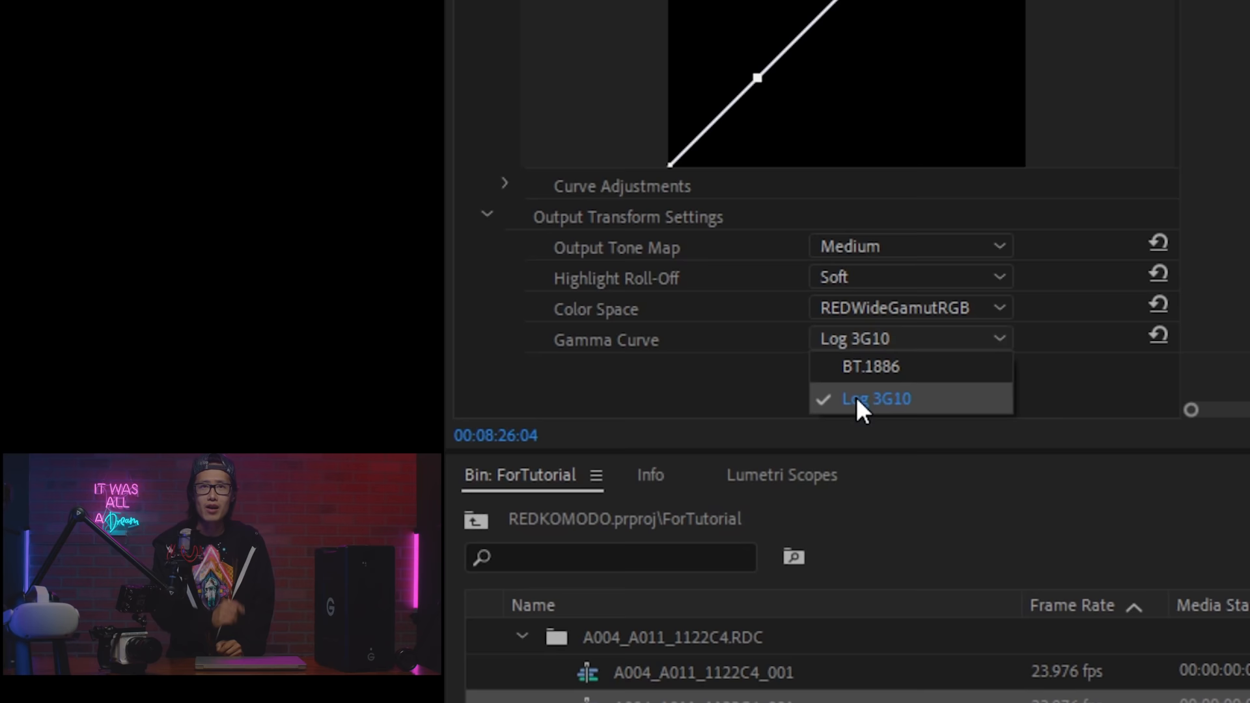
- Set Output Transform Color Space to Rec.709 and Gamma Curve to BT.1886
{"action": "left_click", "coordinate": [874, 398]}
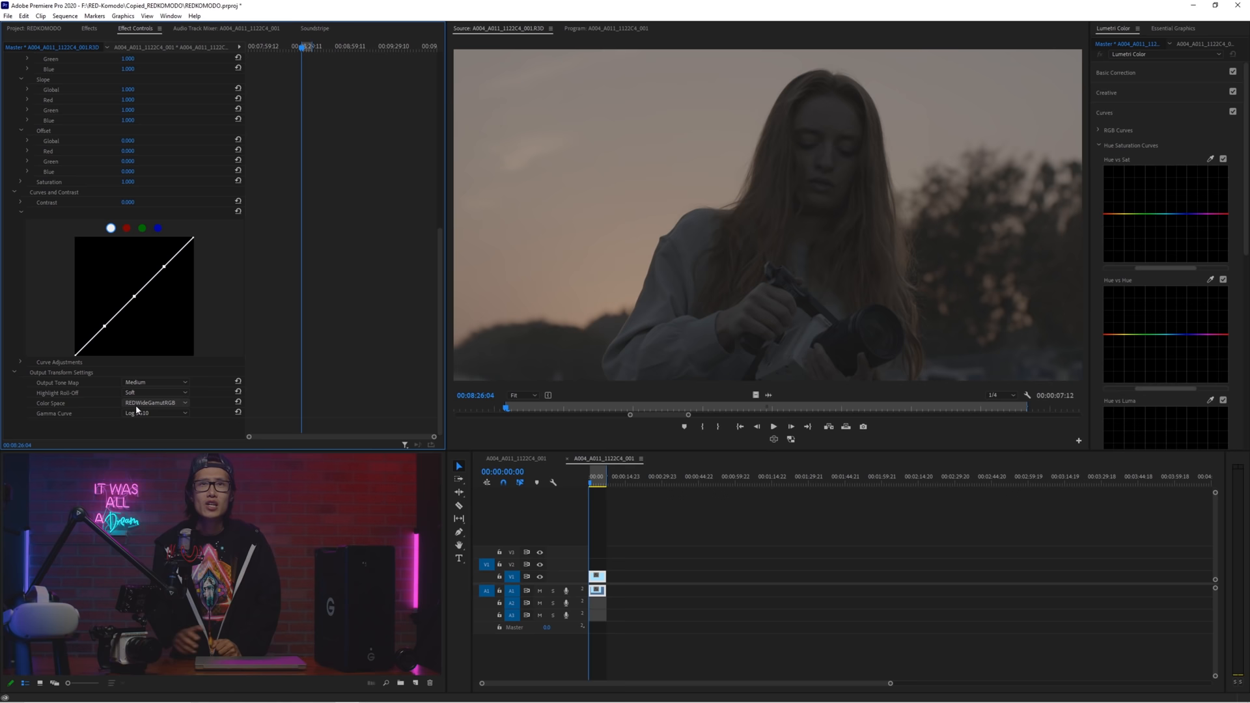
{"action": "left_click", "coordinate": [156, 412]}
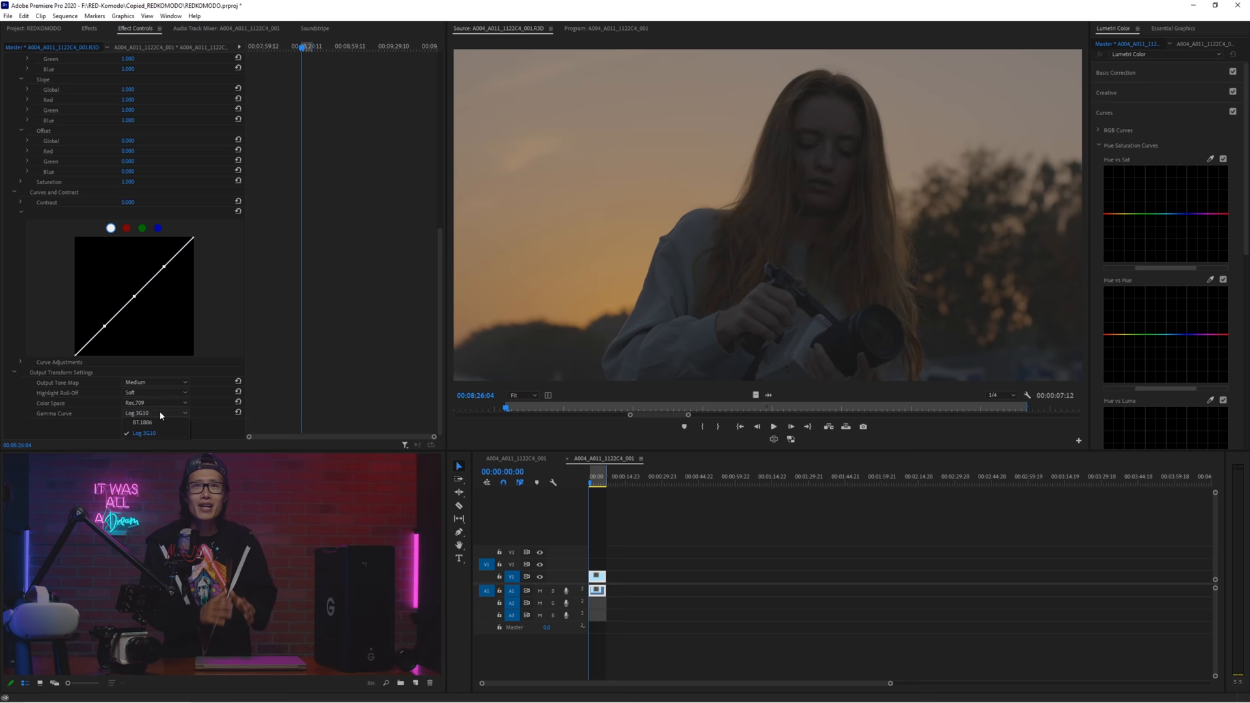
{"action": "left_click", "coordinate": [143, 421]}
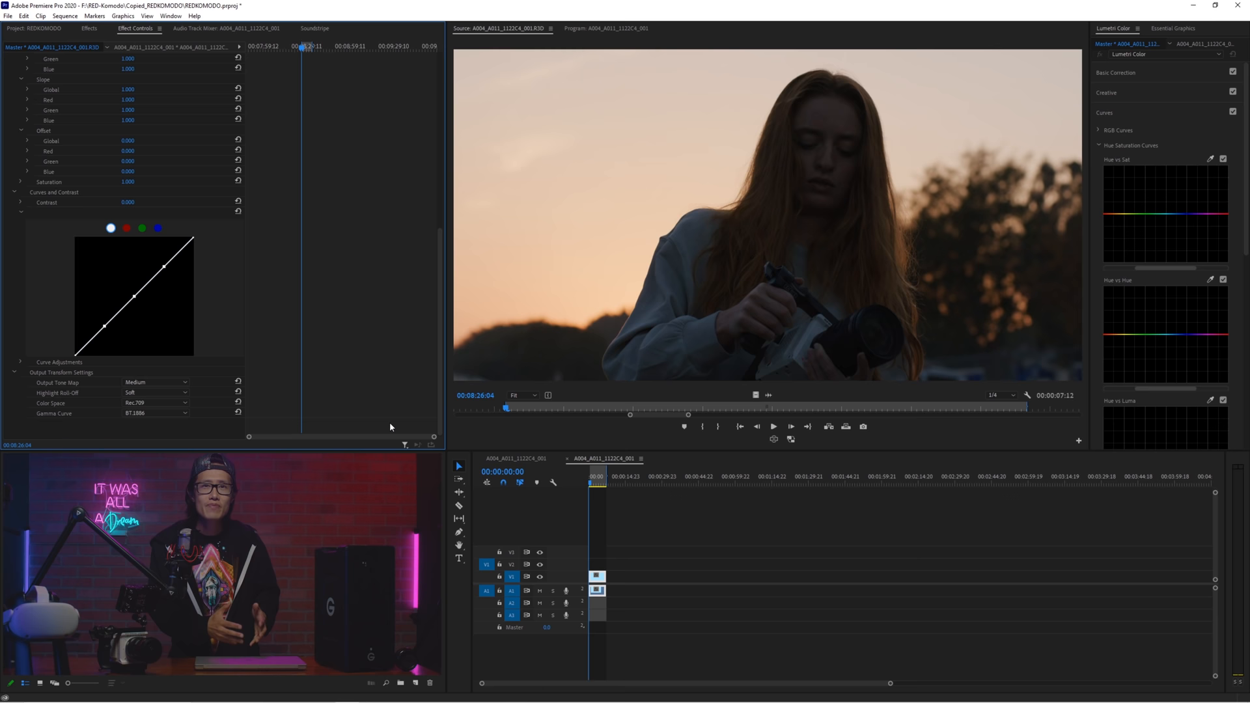
- Place four adjustment layers on tracks above the RED clip, trimmed to its length
{"action": "left_click", "coordinate": [152, 403]}
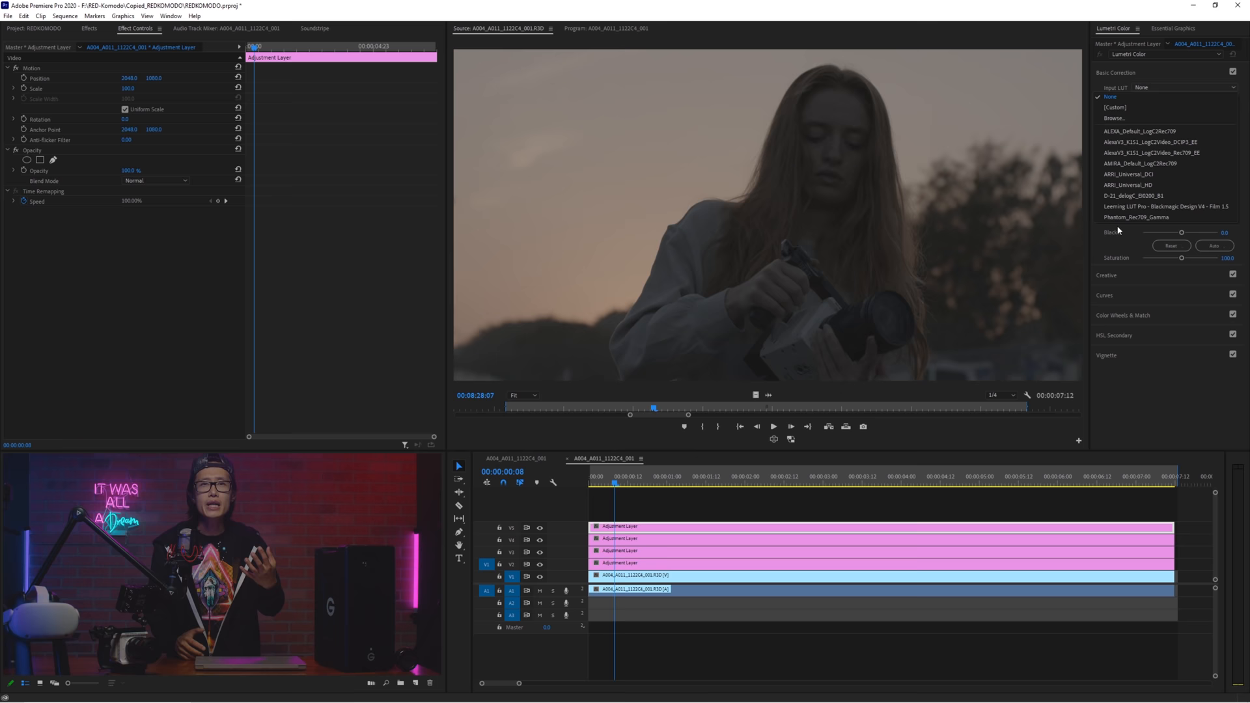
- Load the REC709 MEDIUM_CONTRAST R_3 Soft cube as the adjustment layer's Input LUT
{"action": "left_click", "coordinate": [1114, 117]}
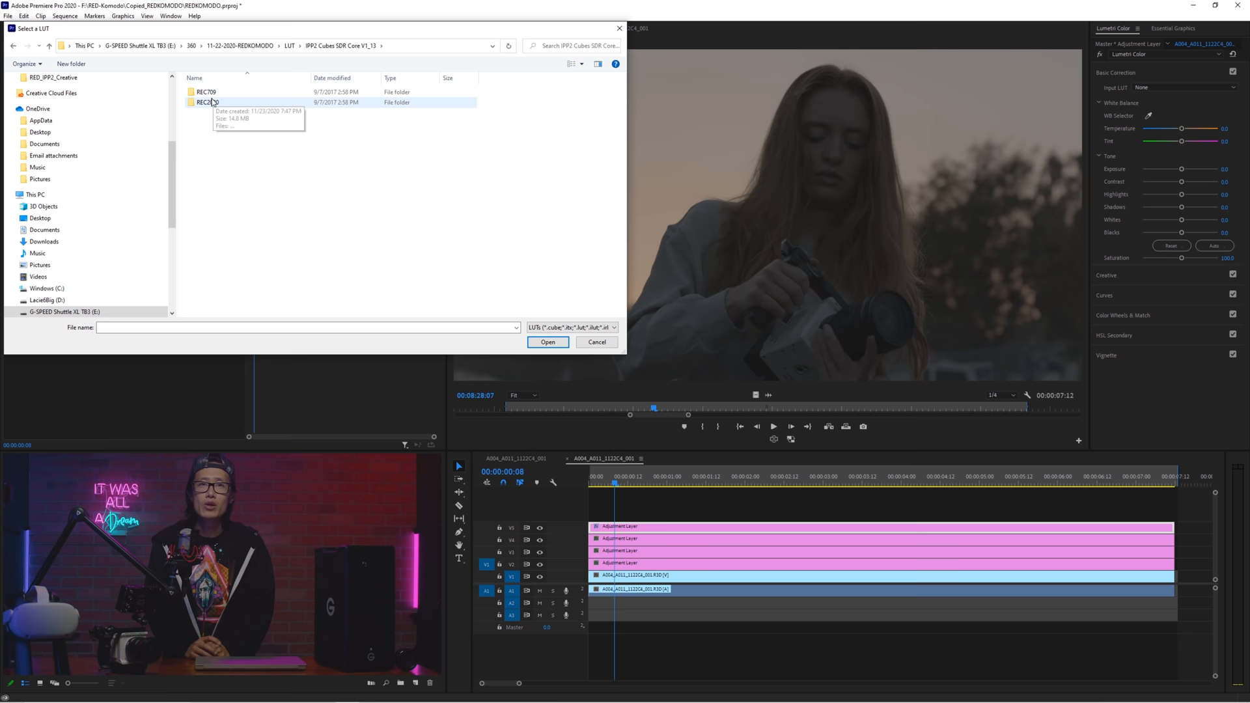
{"action": "double_click", "coordinate": [206, 91]}
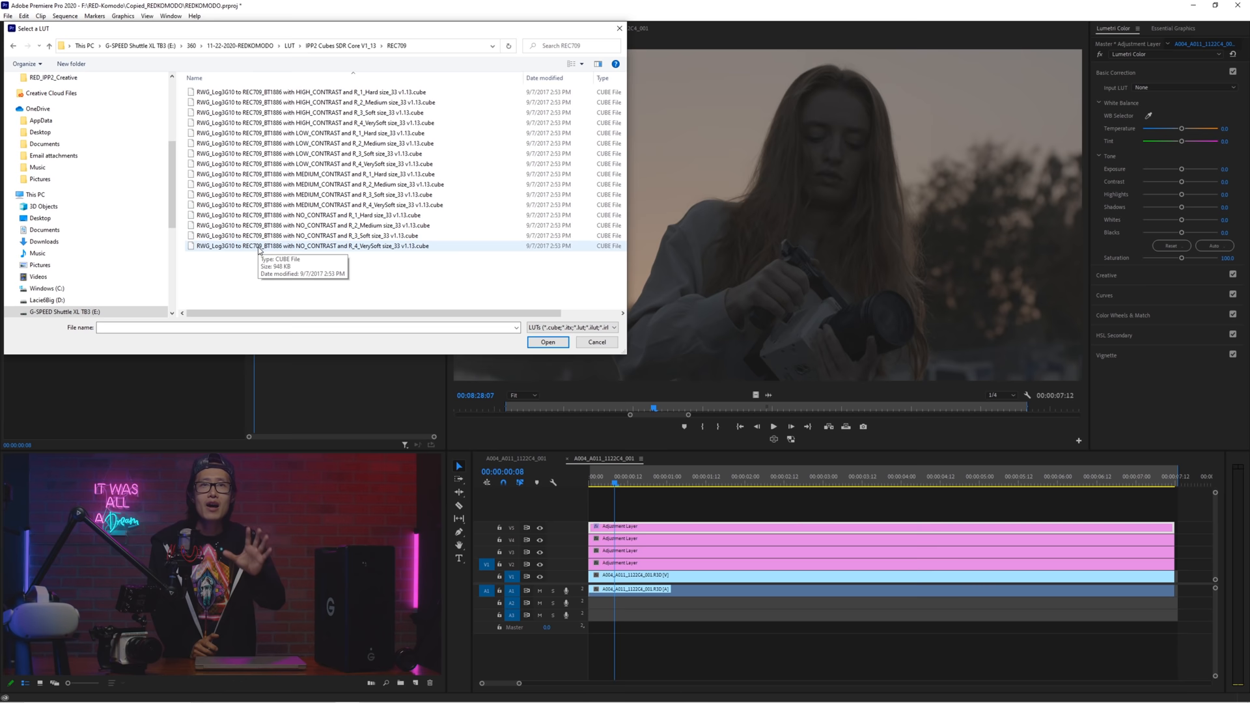
{"action": "left_click", "coordinate": [311, 195]}
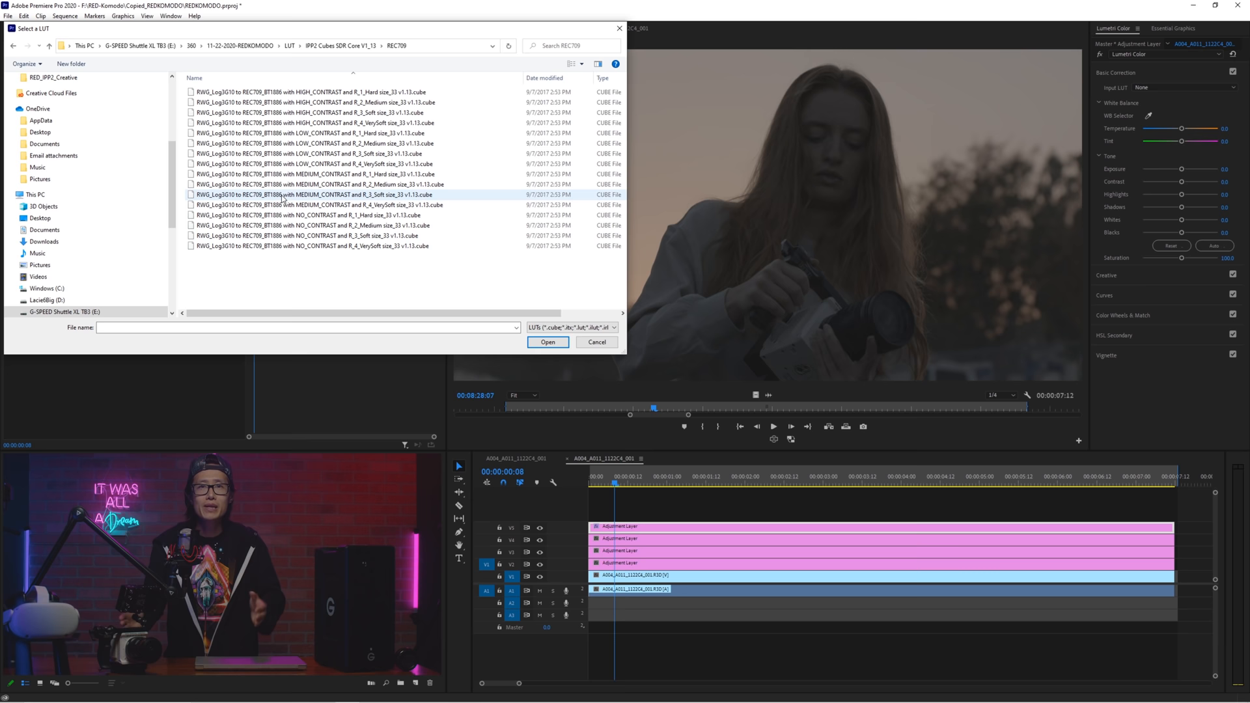
{"action": "left_click", "coordinate": [323, 195]}
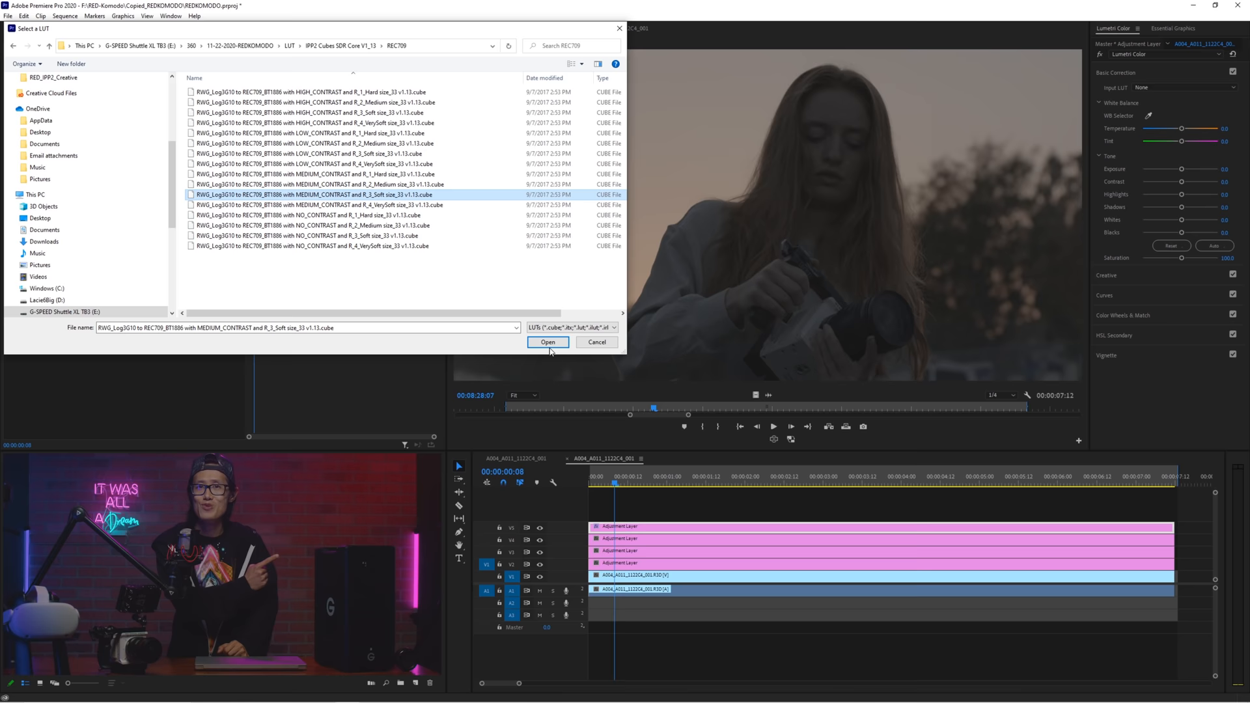
{"action": "left_click", "coordinate": [547, 342]}
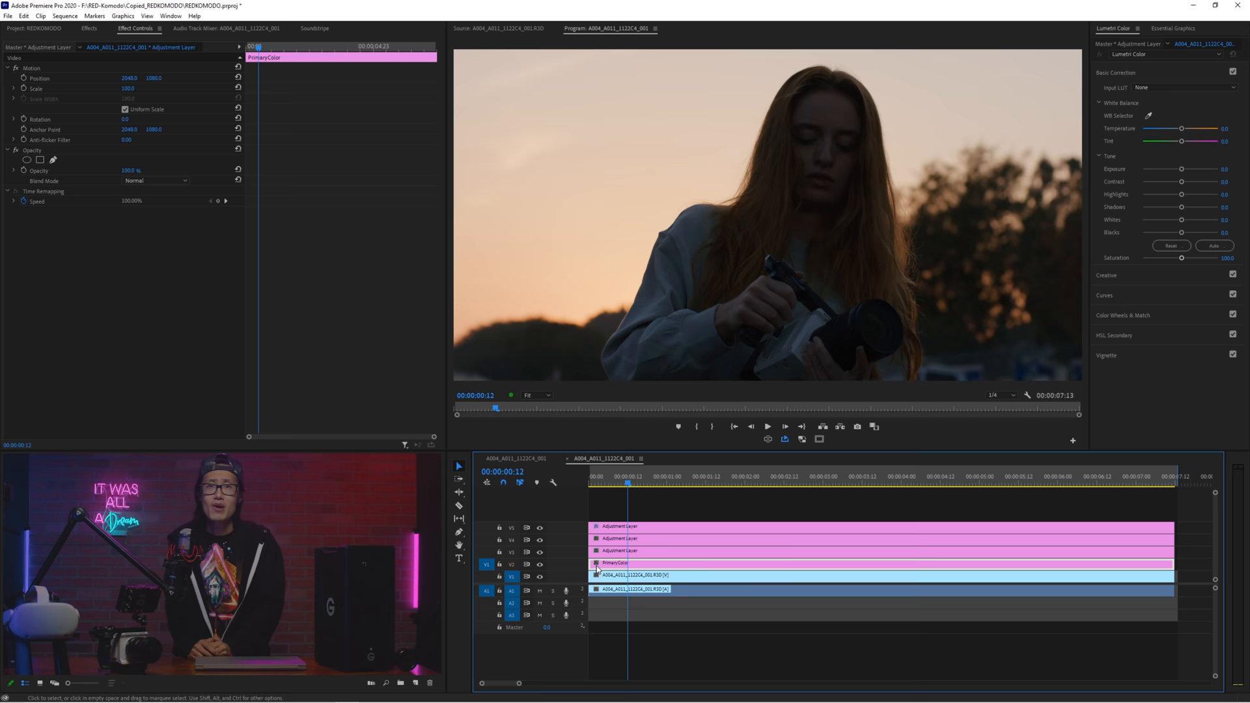
- Rename the lowest adjustment layer Primary-CC
{"action": "double_click", "coordinate": [614, 562]}
{"action": "type", "text": "-CC"}
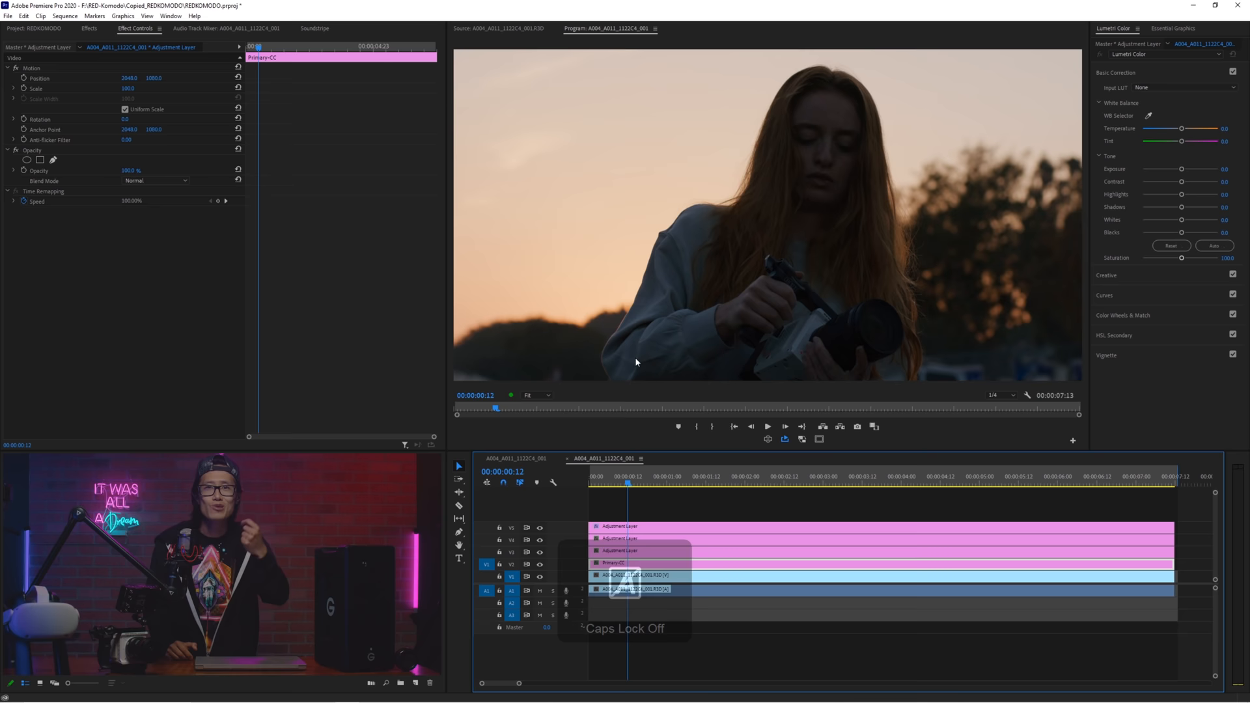
{"action": "right_click", "coordinate": [629, 564]}
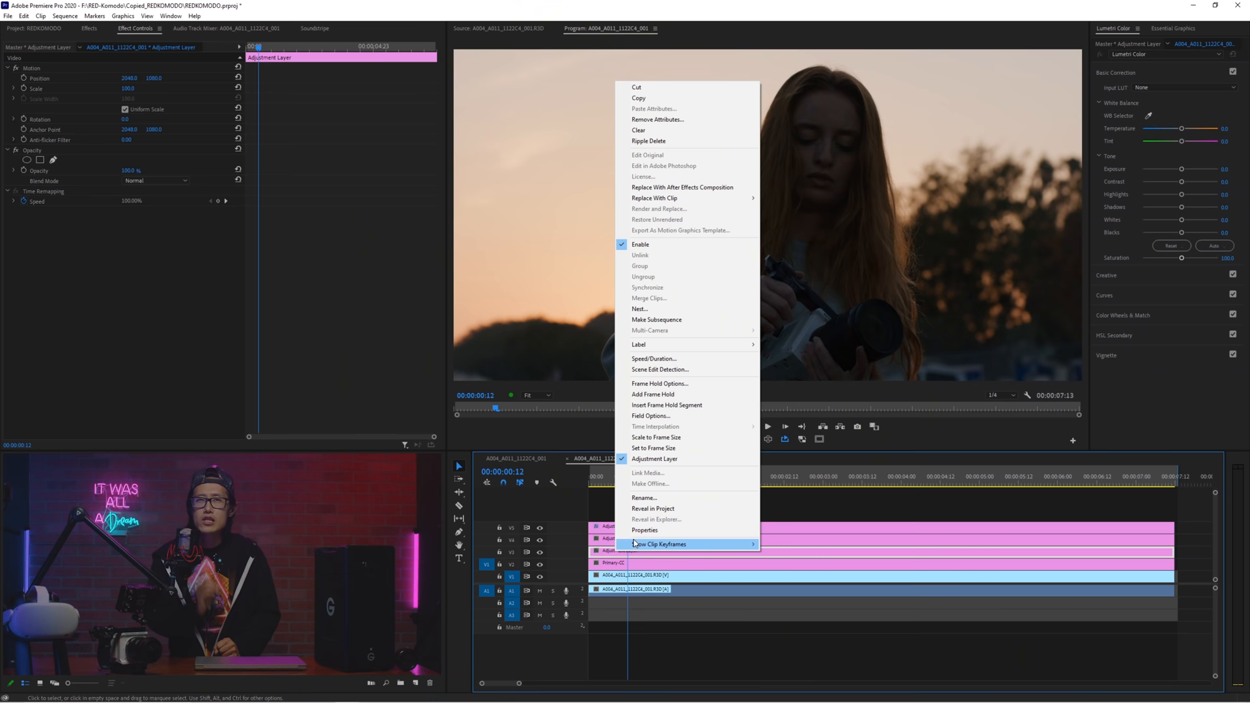
- Rename the remaining layers CreativeLUT, SecondaryColorGrading and REC709, then browse for a Look
{"action": "left_click", "coordinate": [644, 497]}
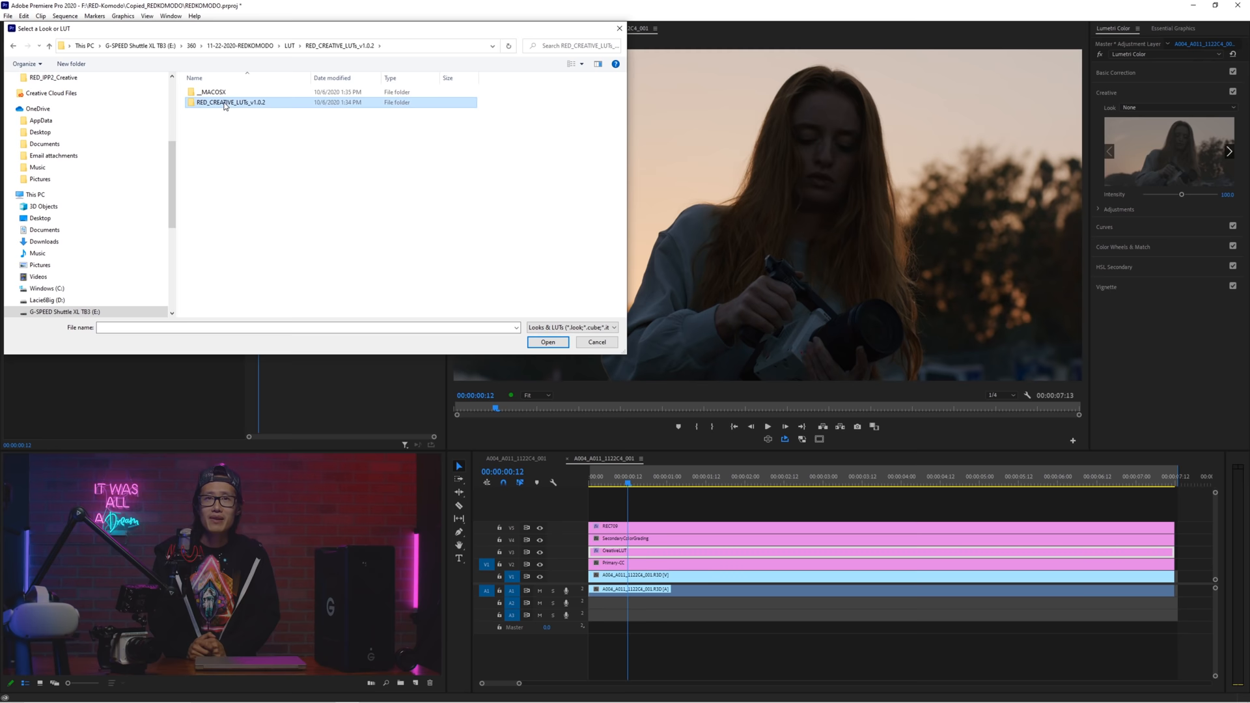
- Open RED_SUPERCOLOR.cube from RED_CREATIVE_LUTs_v1.0.2 > RED_IPP2_Creative as the look
{"action": "double_click", "coordinate": [230, 102]}
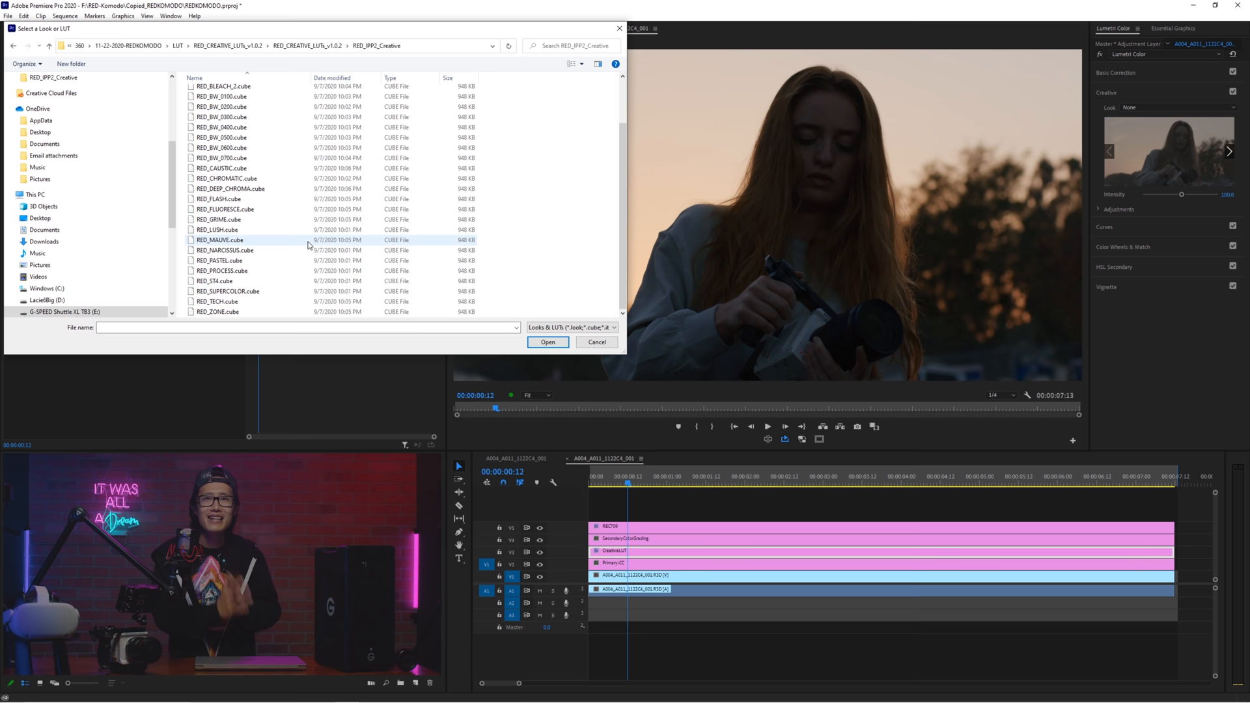
{"action": "left_click", "coordinate": [227, 290]}
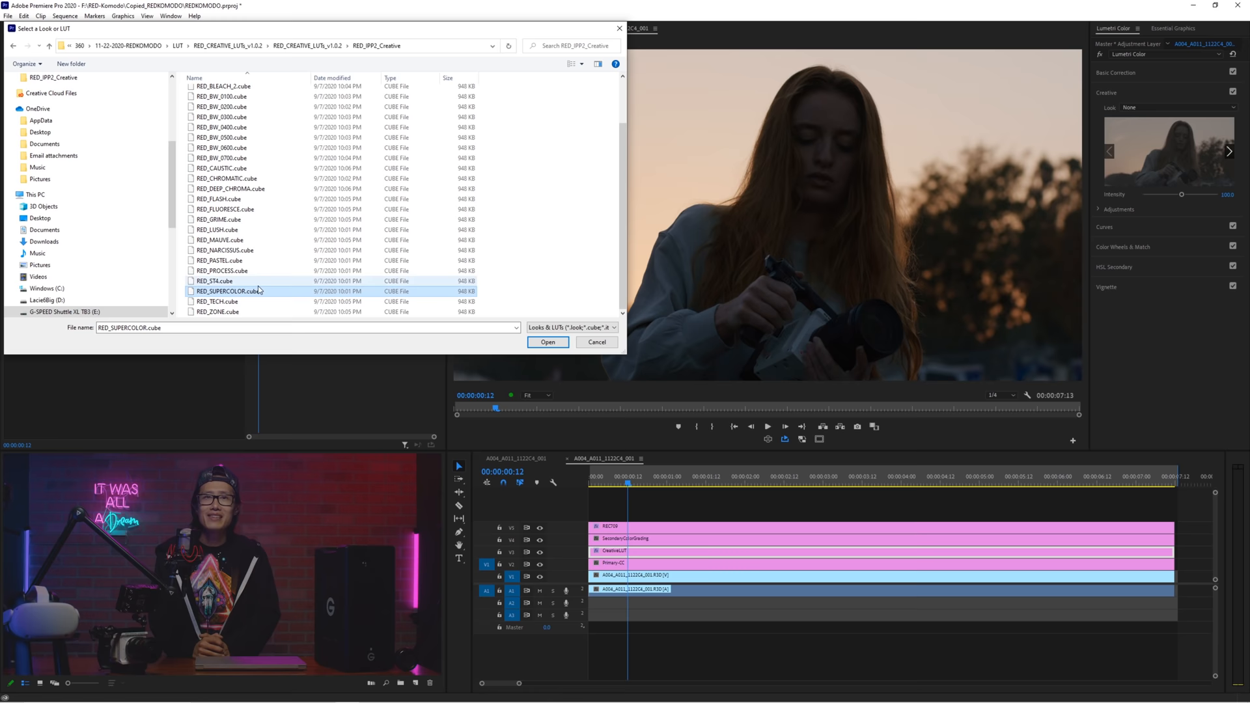
{"action": "left_click", "coordinate": [547, 341]}
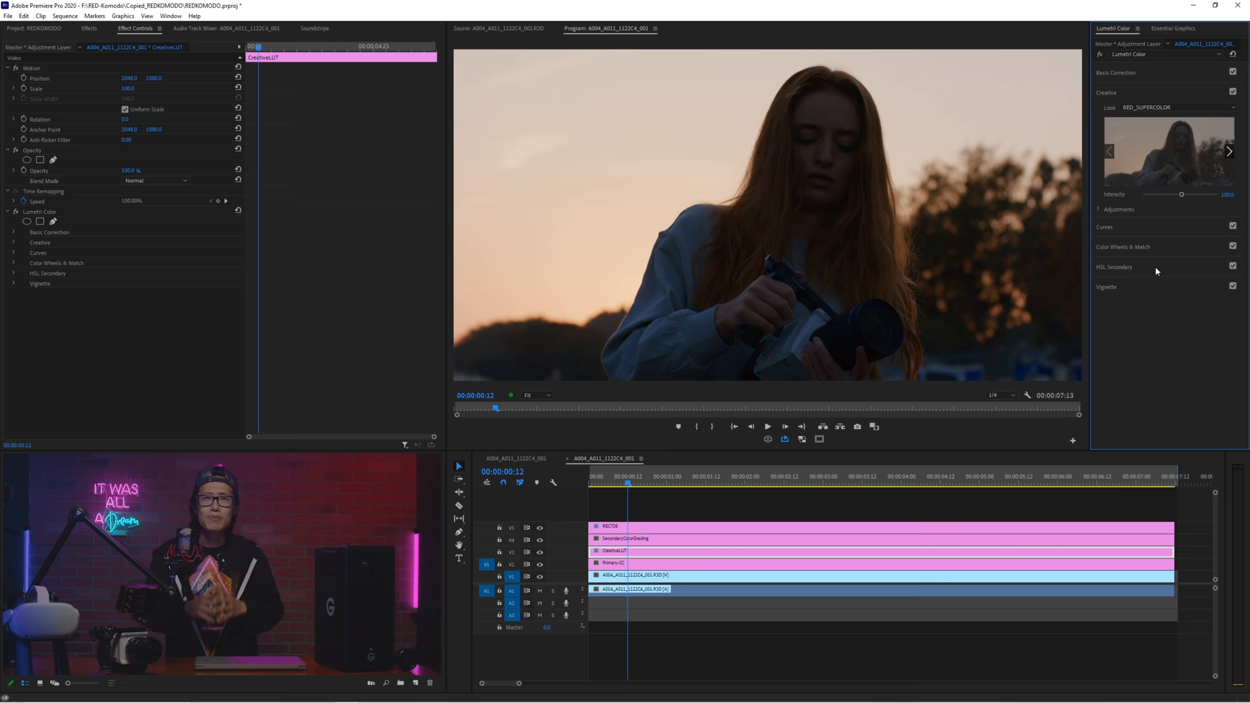
{"action": "left_click", "coordinate": [614, 564]}
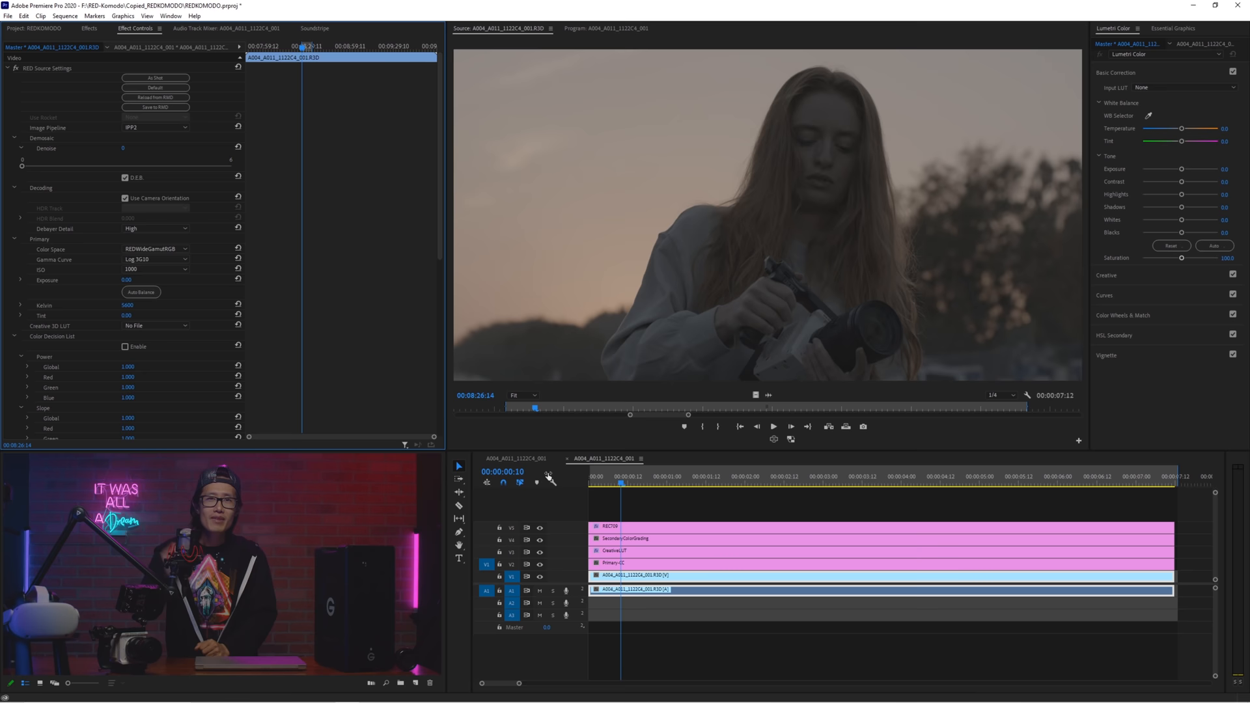
- Inspect the R3D clip's RED Source Settings: REDWideGamutRGB colour space, Log3G10 gamma
{"action": "left_click", "coordinate": [627, 483]}
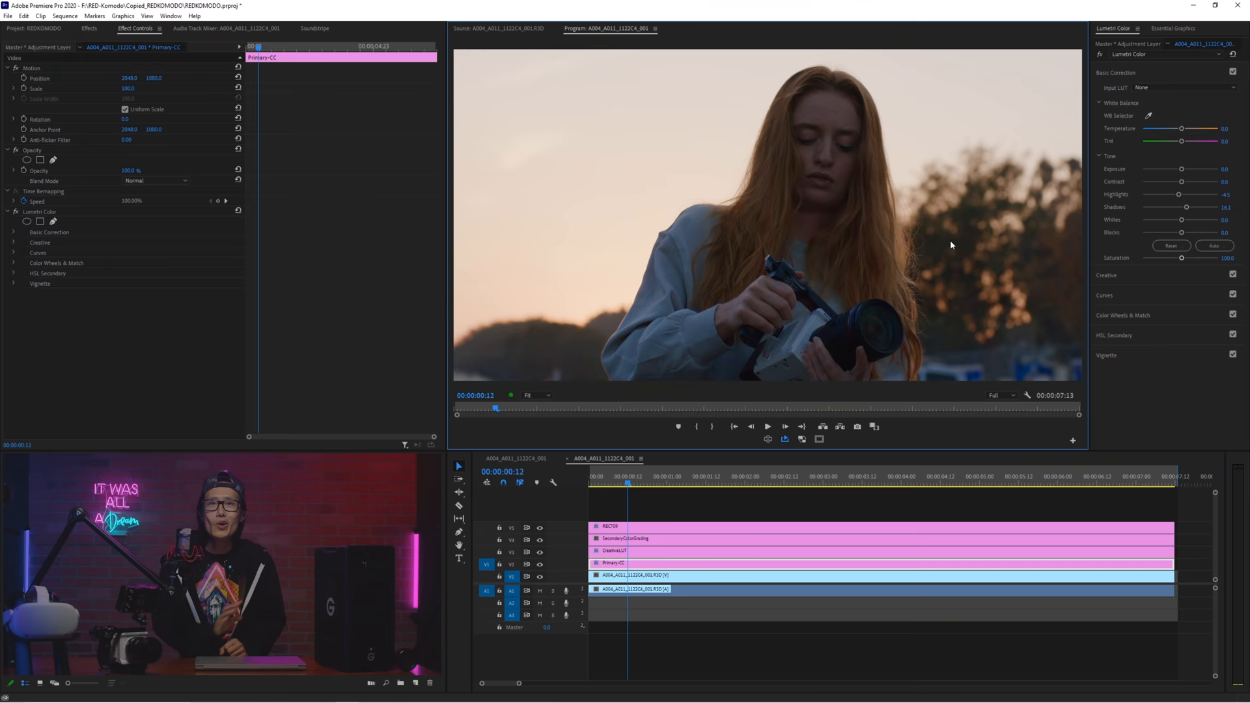
- Select the SecondaryColorGrading adjustment layer and bring up its default Lumetri Color controls
{"action": "left_click", "coordinate": [626, 539]}
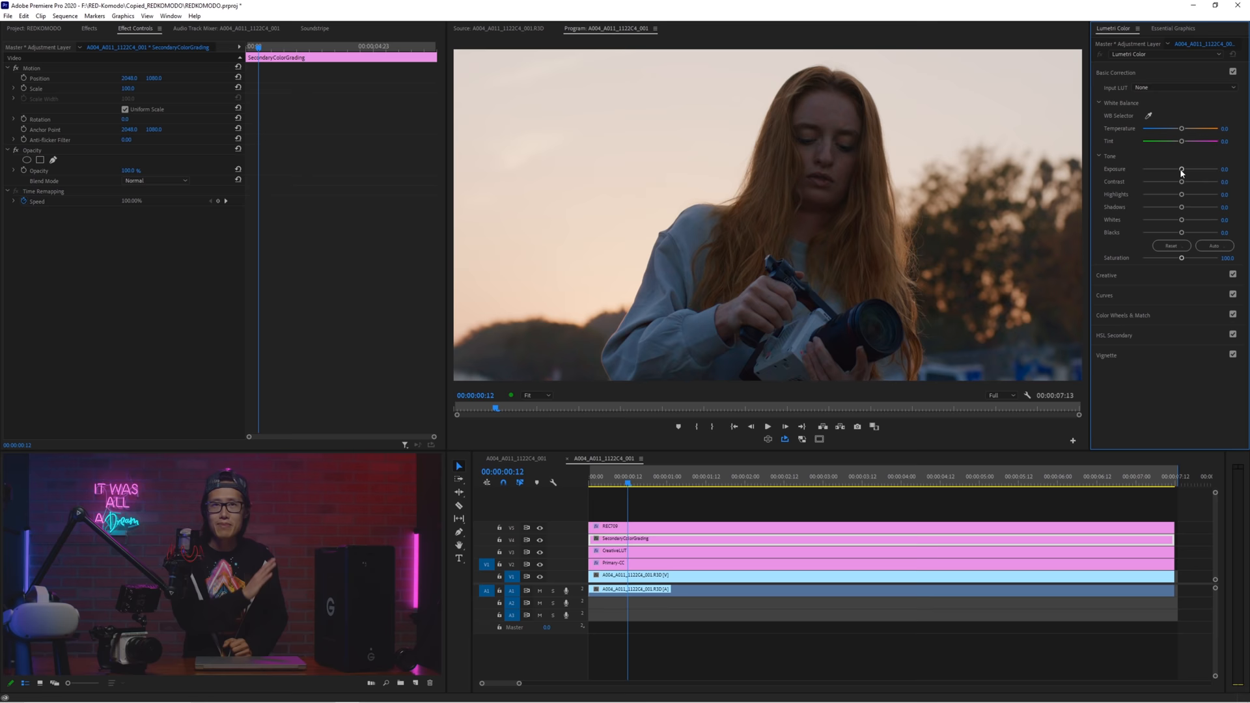
{"action": "left_click", "coordinate": [26, 221]}
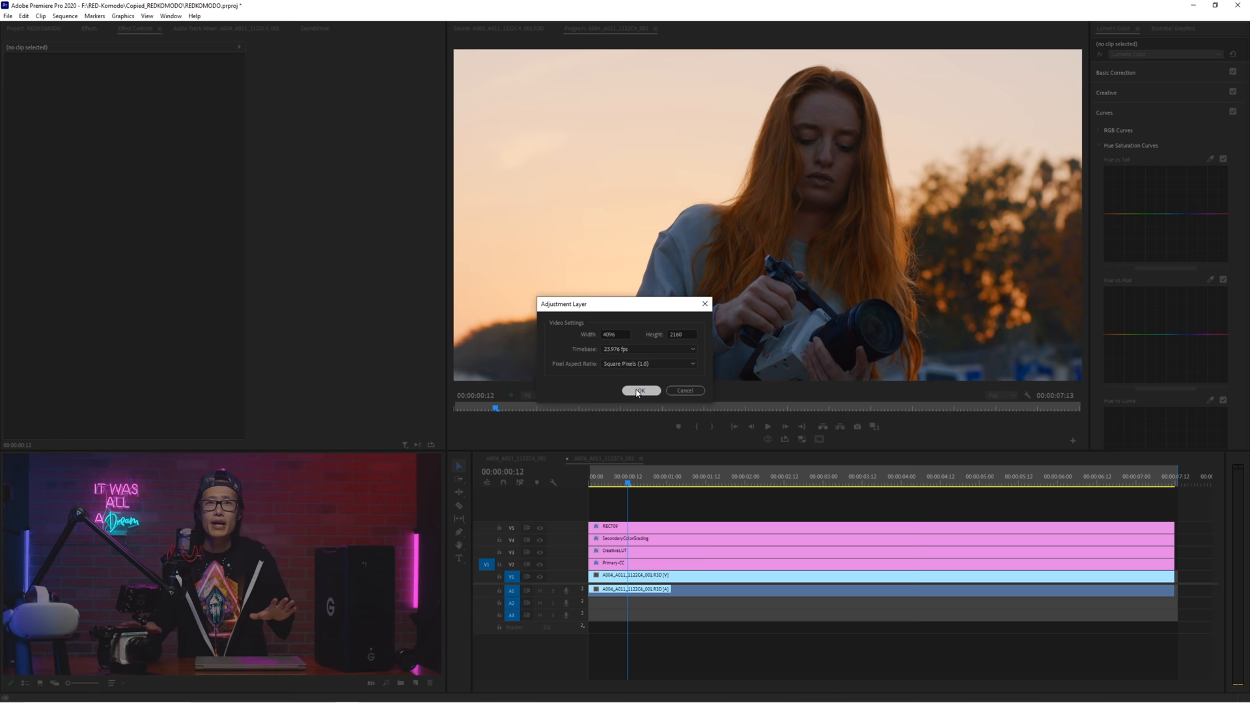
- Create a 4096×2160 adjustment layer on the top track and give it a name
{"action": "left_click", "coordinate": [640, 390]}
{"action": "type", "text": "YourCre"}
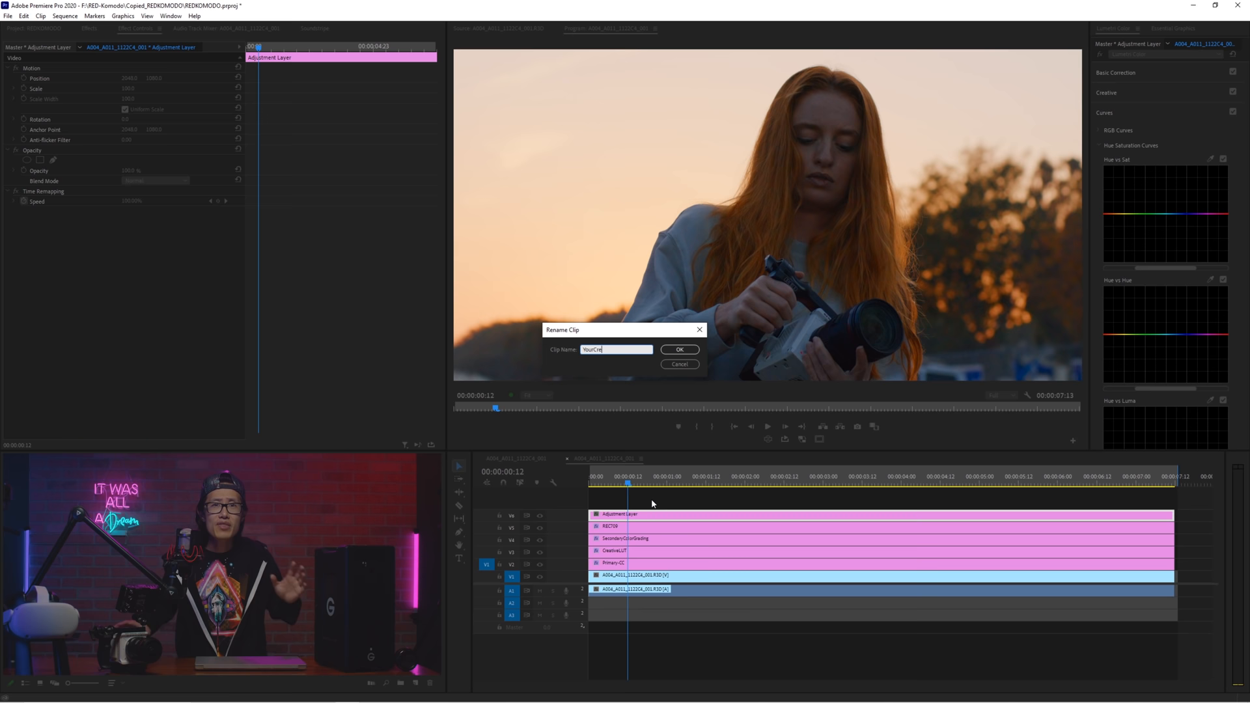
{"action": "left_click", "coordinate": [678, 349]}
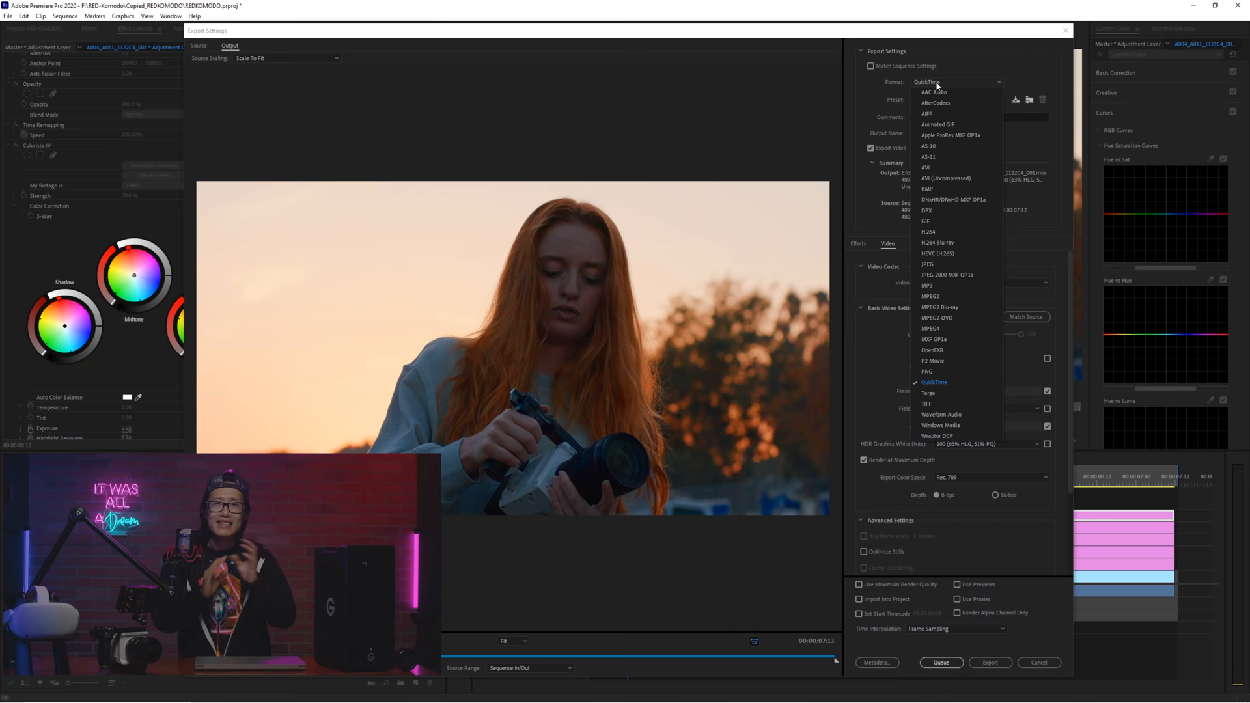
{"action": "mouse_move", "coordinate": [927, 167]}
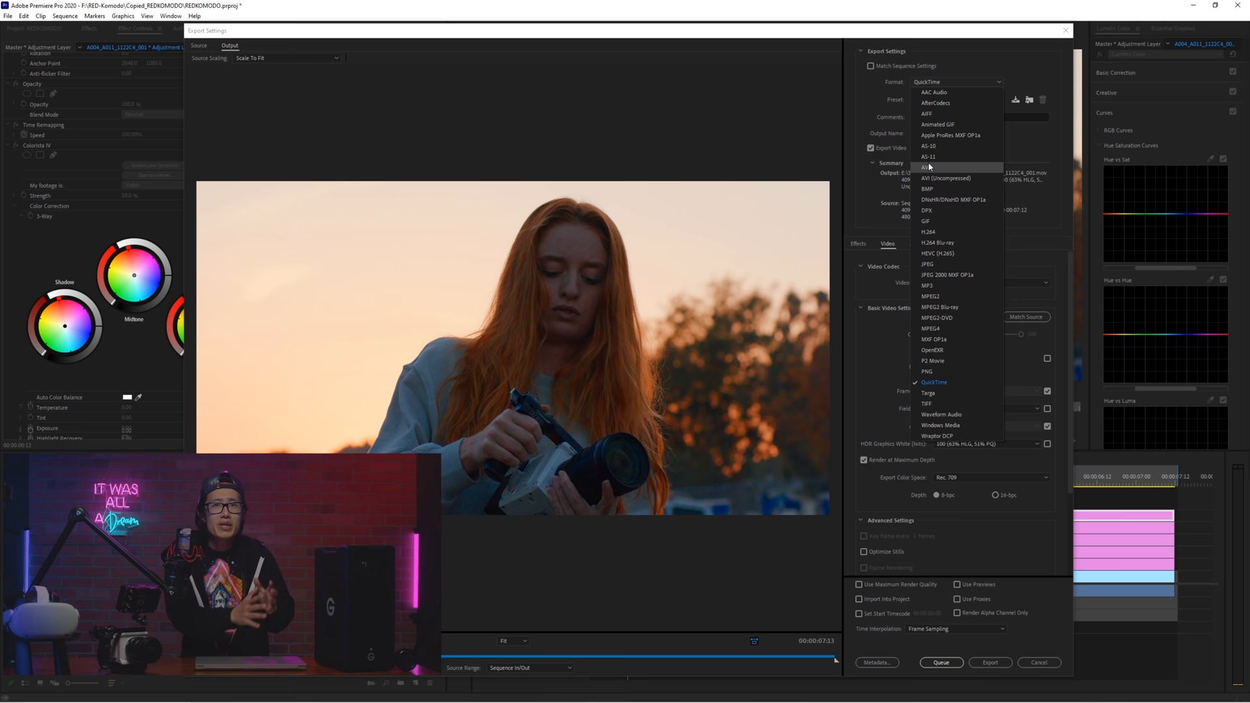
{"action": "mouse_move", "coordinate": [930, 109]}
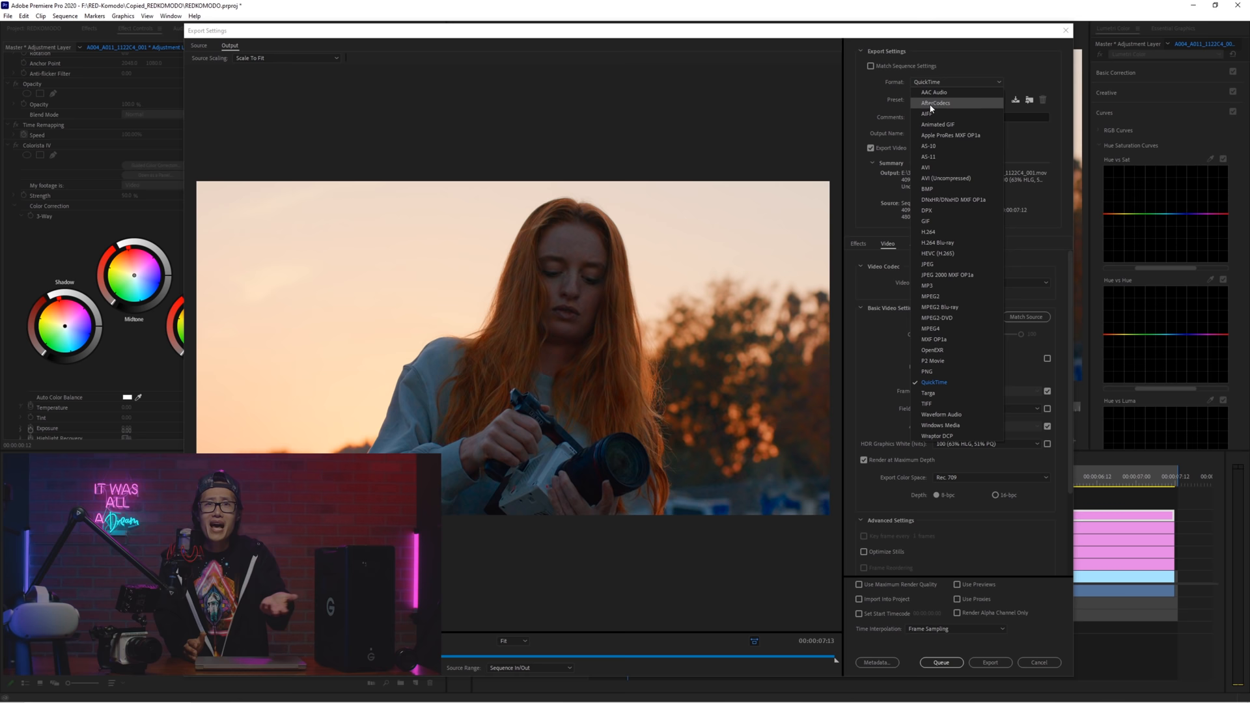
- Choose AfterCodecs in the export Format dropdown
{"action": "left_click", "coordinate": [933, 102]}
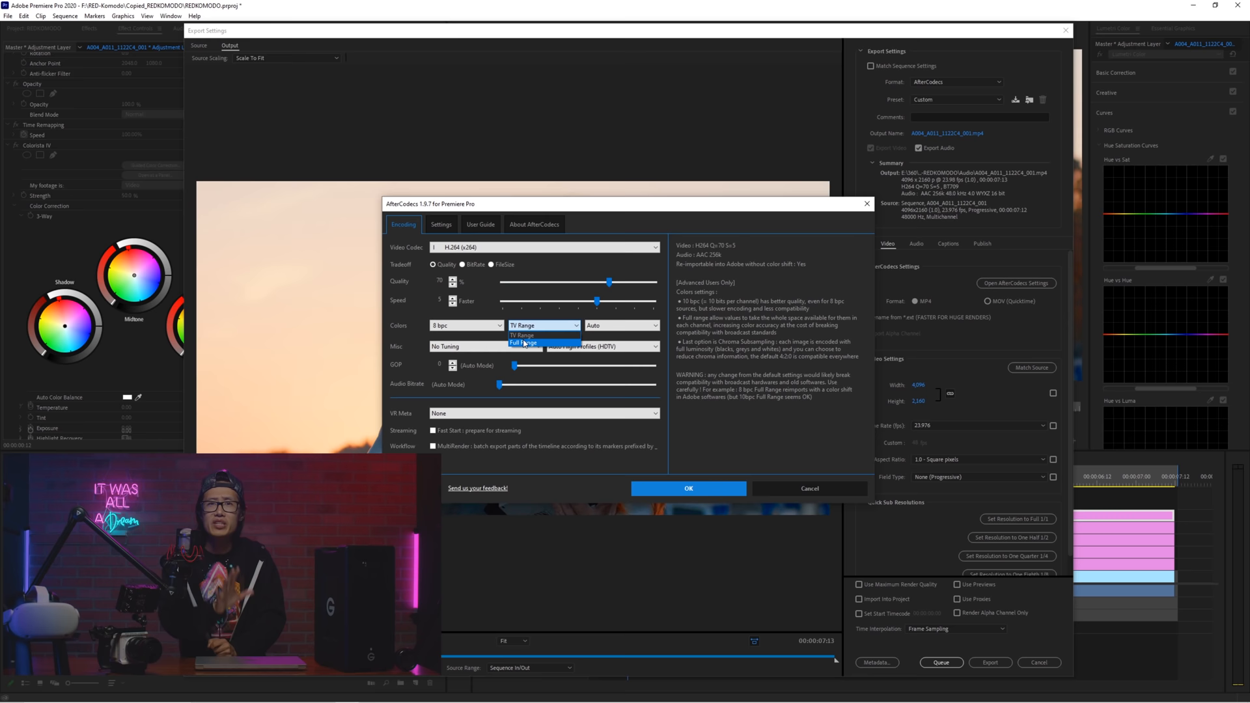
- Set AfterCodecs colour range to Full Range and quality to 81, then confirm
{"action": "left_click", "coordinate": [524, 342]}
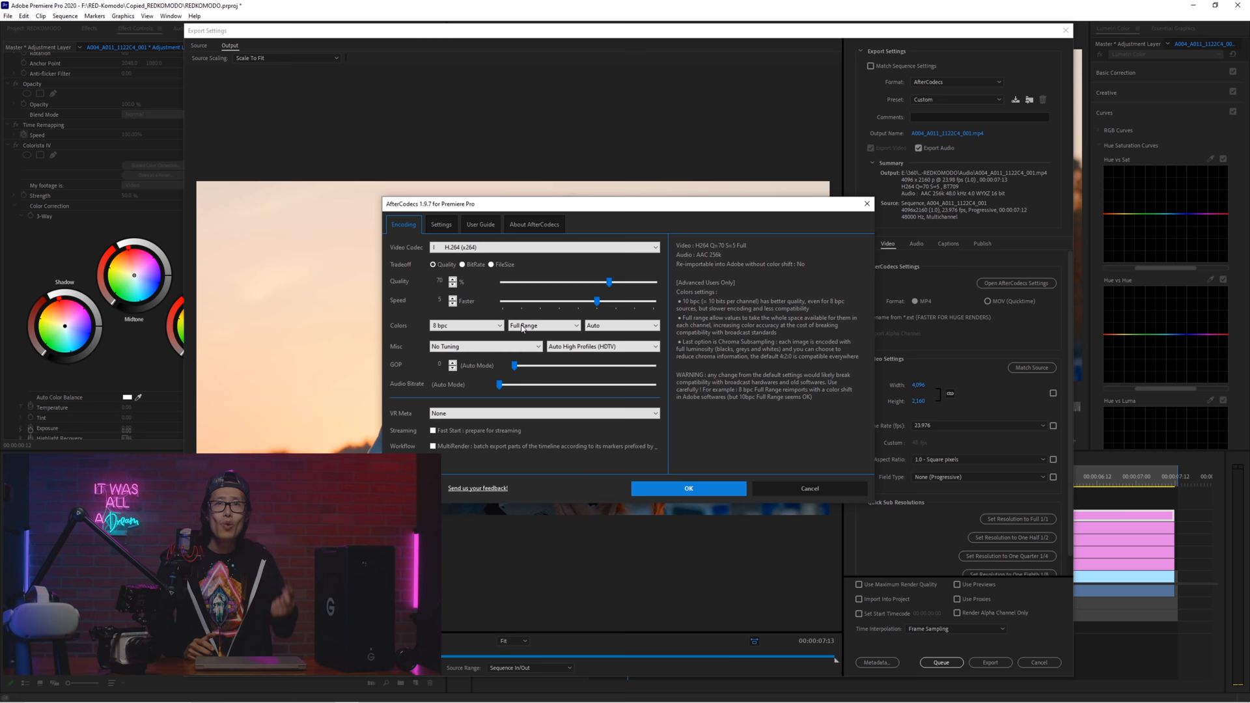
{"action": "left_click_drag", "start_coordinate": [609, 281], "coordinate": [626, 281]}
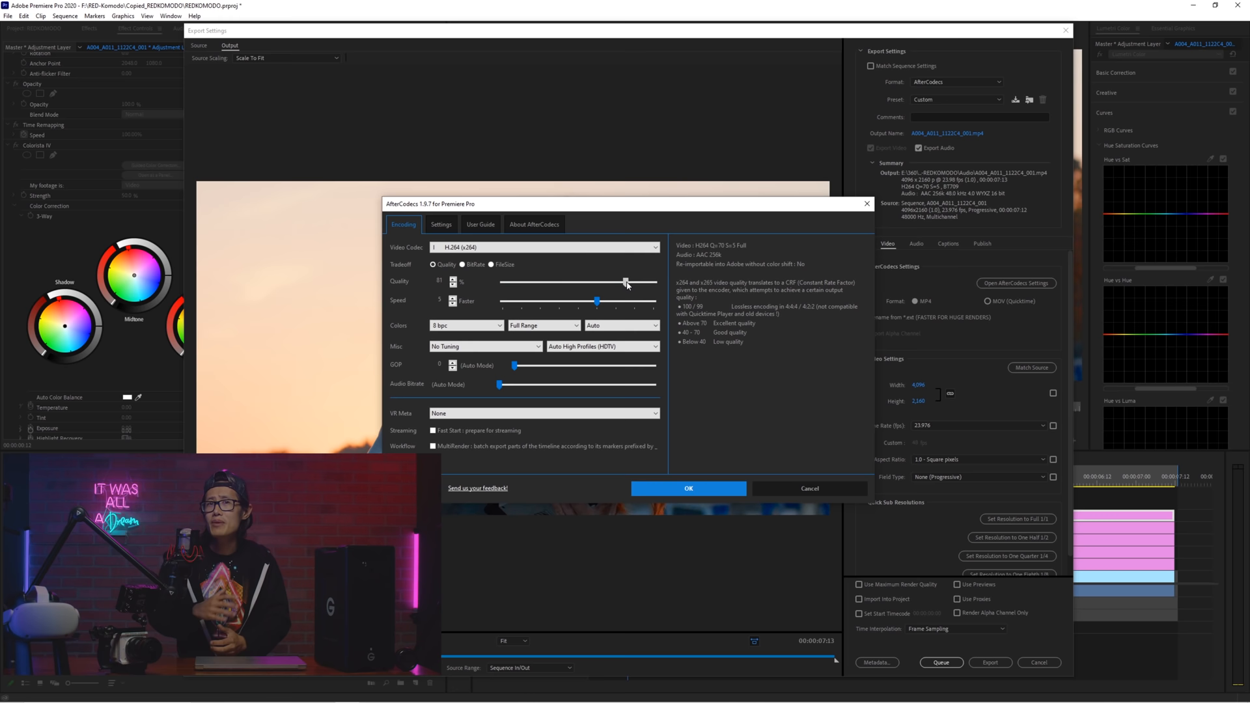
{"action": "left_click", "coordinate": [687, 487]}
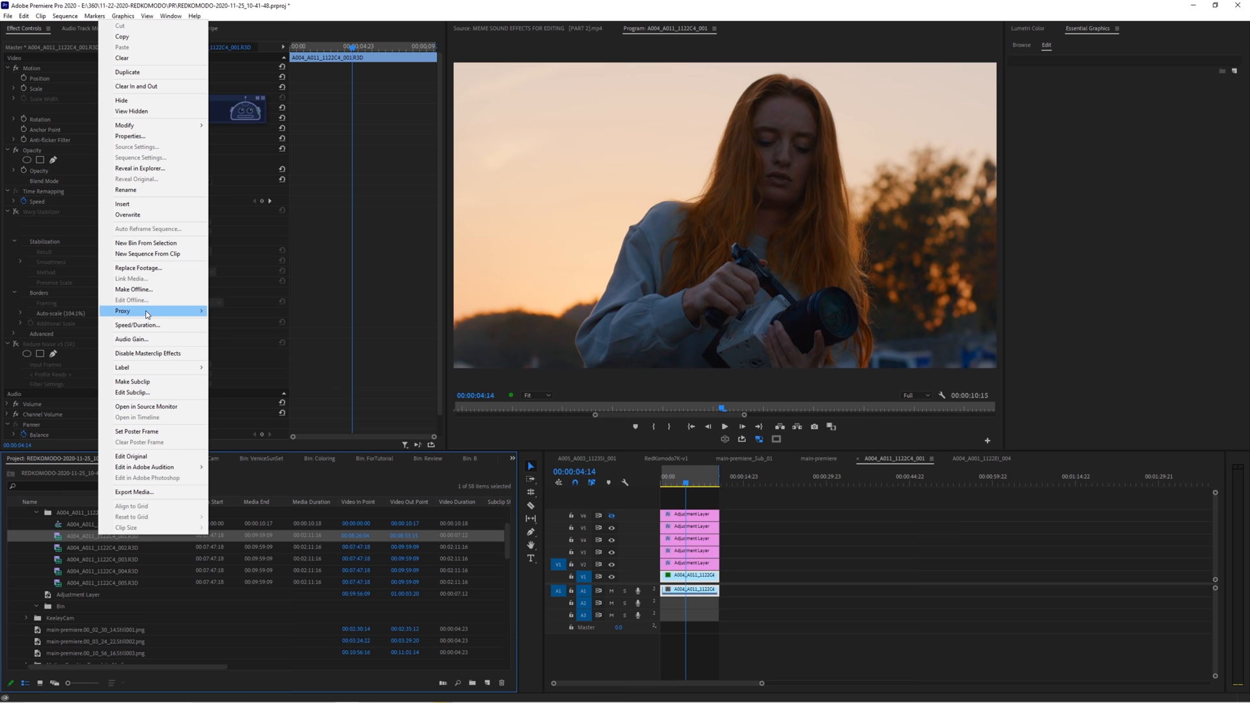
- Create a ProRes proxy for clip A004_A011_1122C4_001 via Media Encoder
{"action": "left_click", "coordinate": [143, 311]}
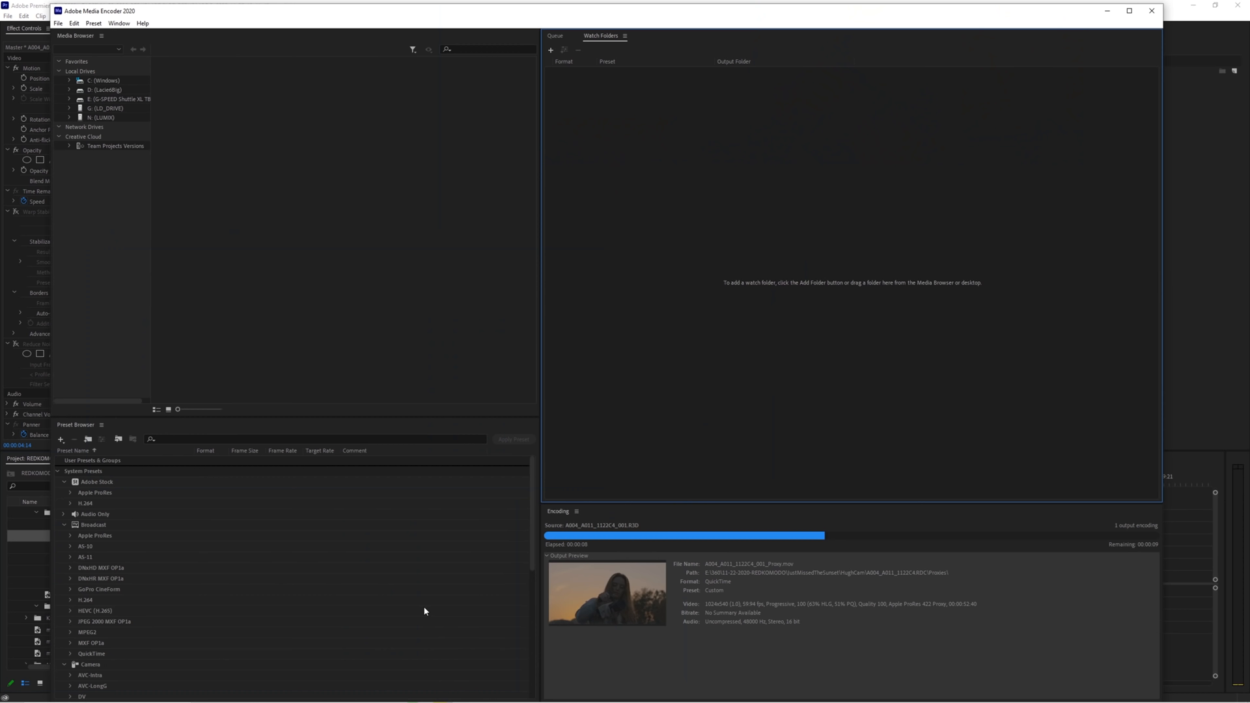
{"action": "mouse_move", "coordinate": [665, 364]}
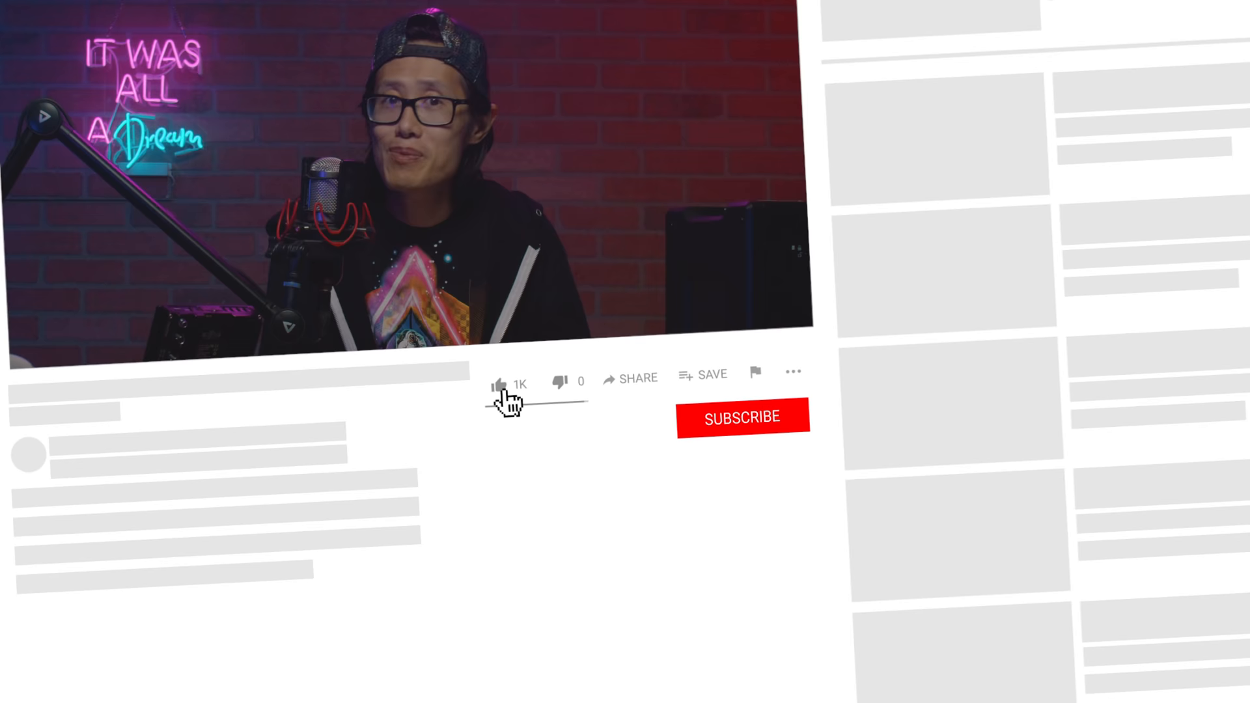
{"action": "left_click", "coordinate": [741, 416]}
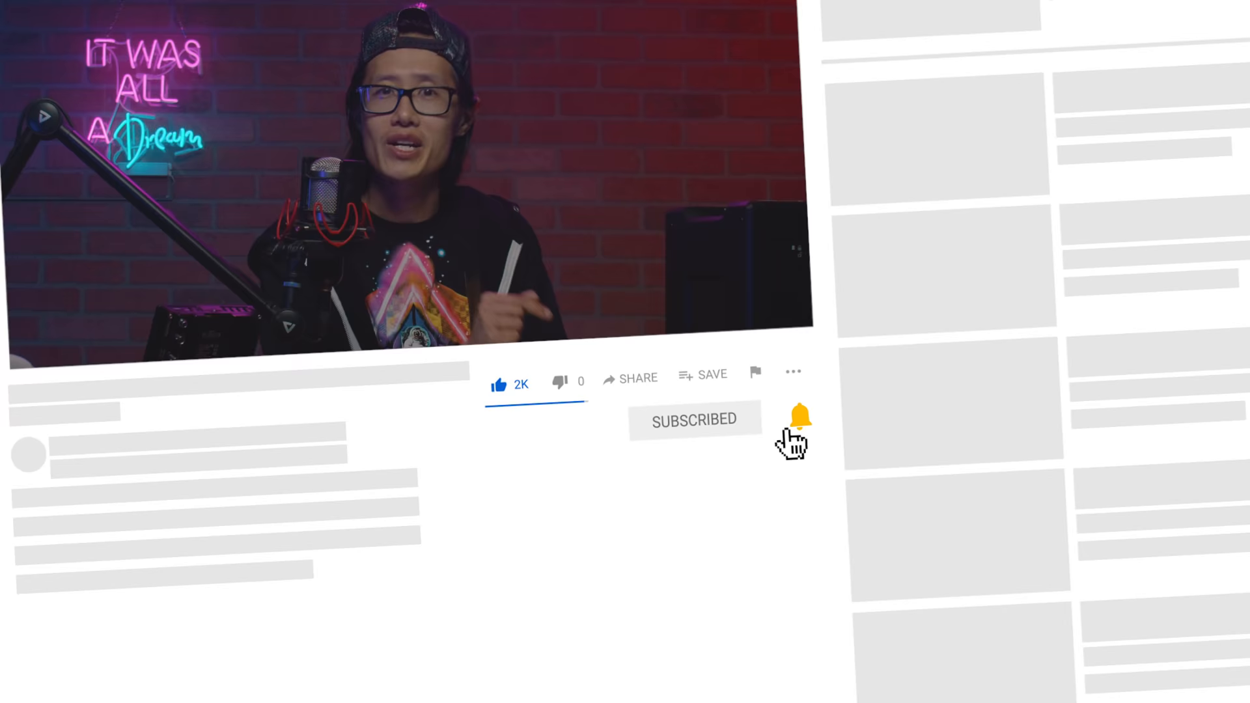